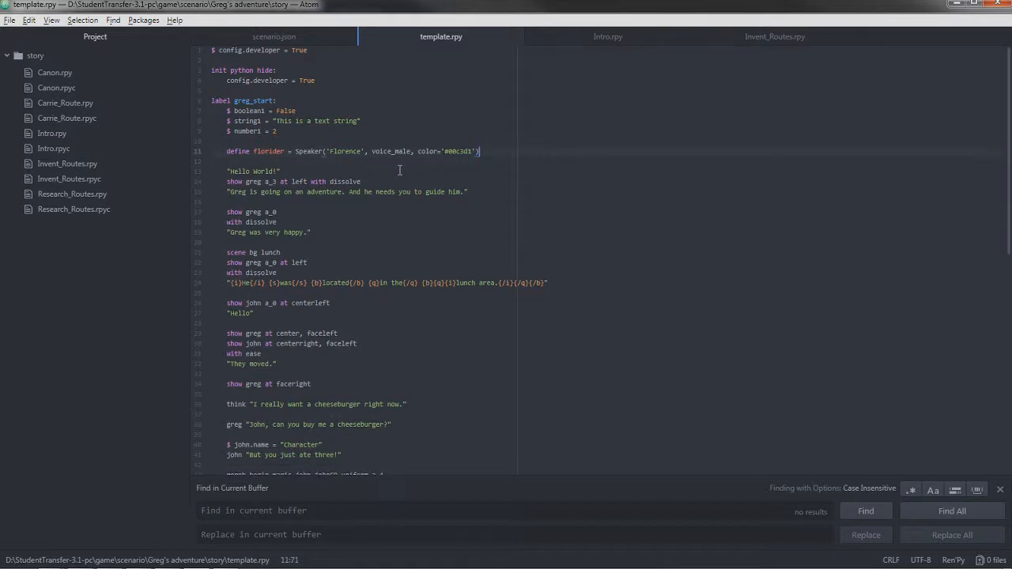
- Review the start of label greg_start, comparing it with the Intro.rpy script of the other scenario
scroll("down", 3)
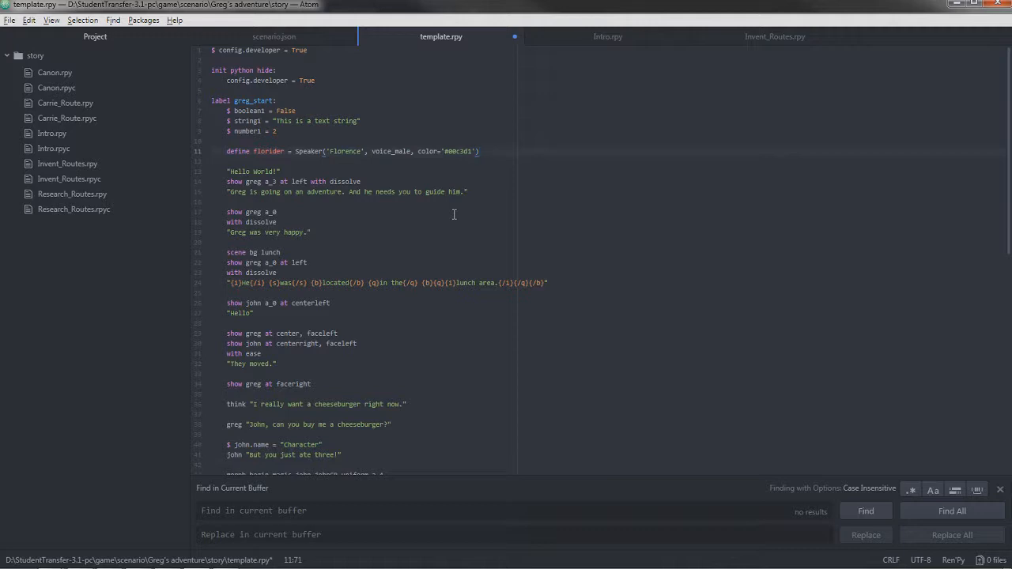
left_click(479, 152)
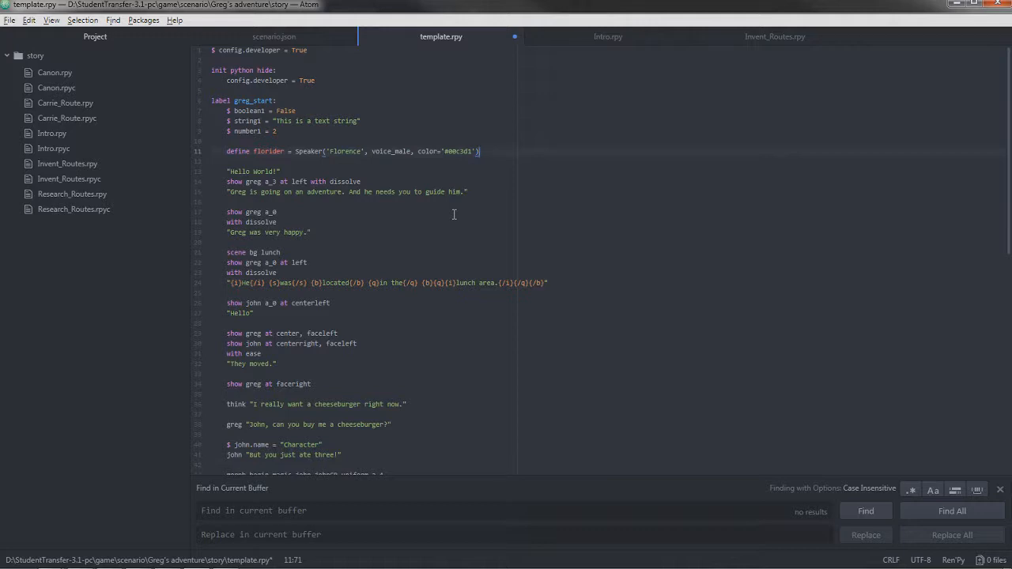
left_click(775, 37)
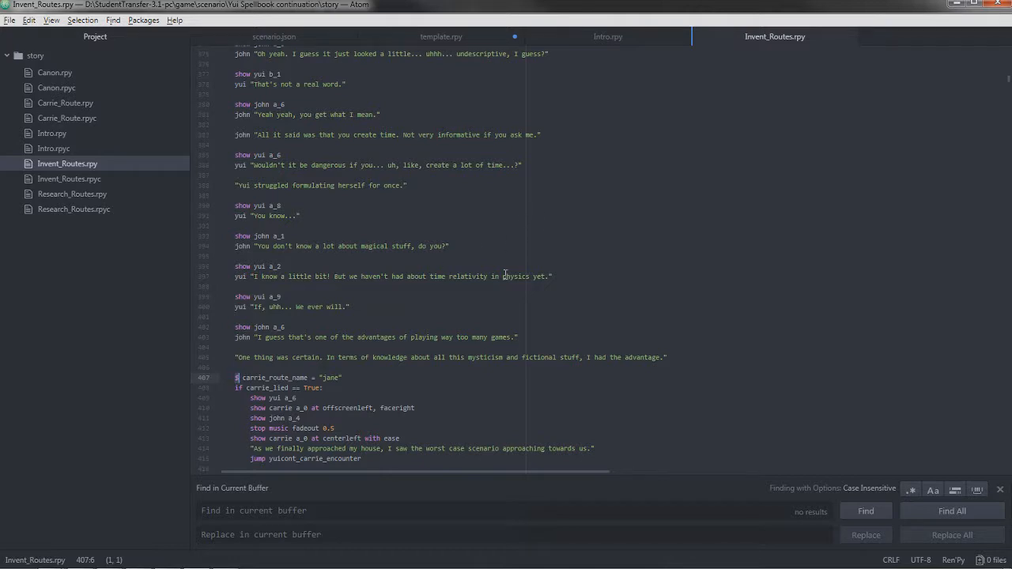
left_click(503, 275)
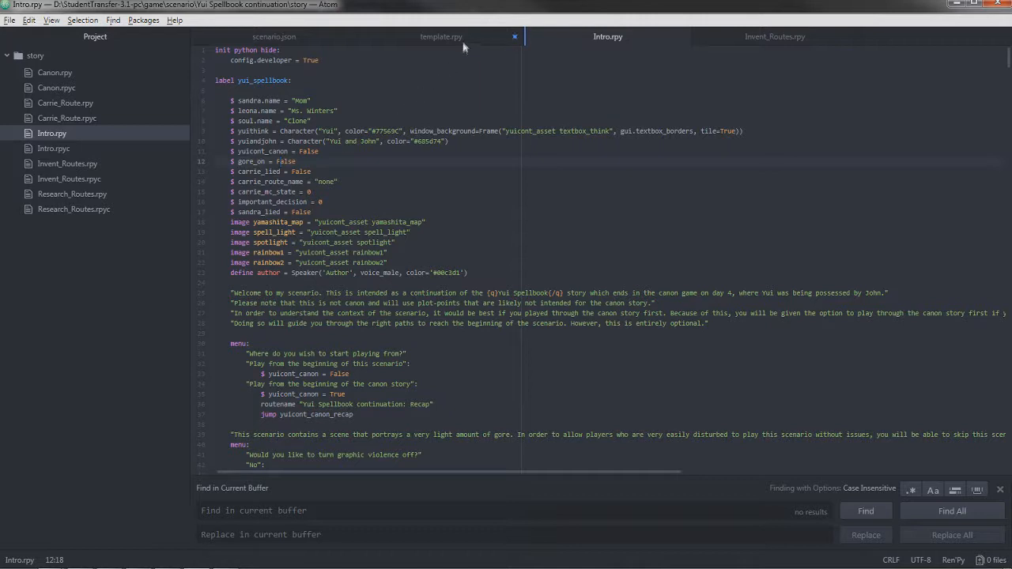
mouse_move(440, 36)
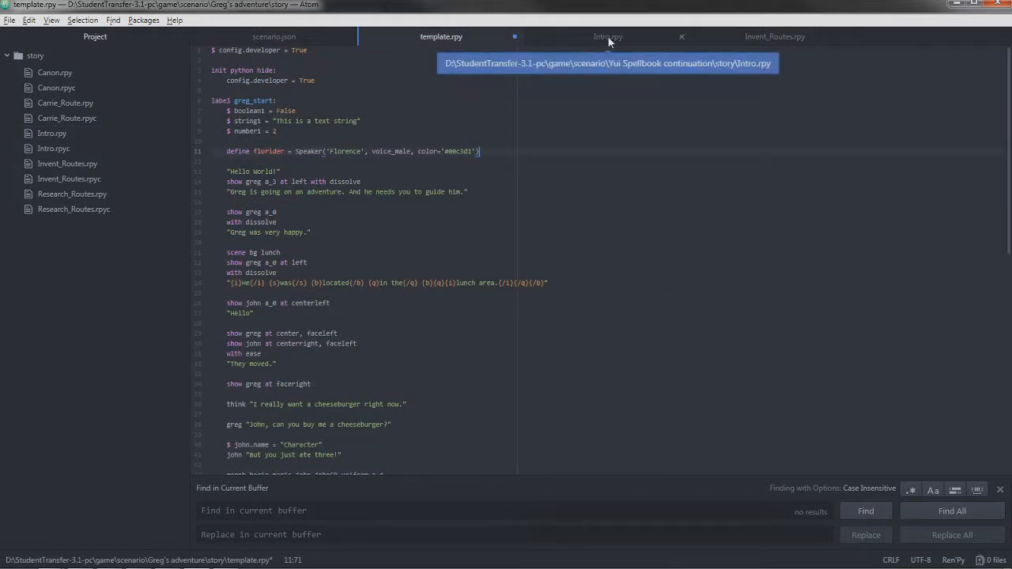
left_click(607, 37)
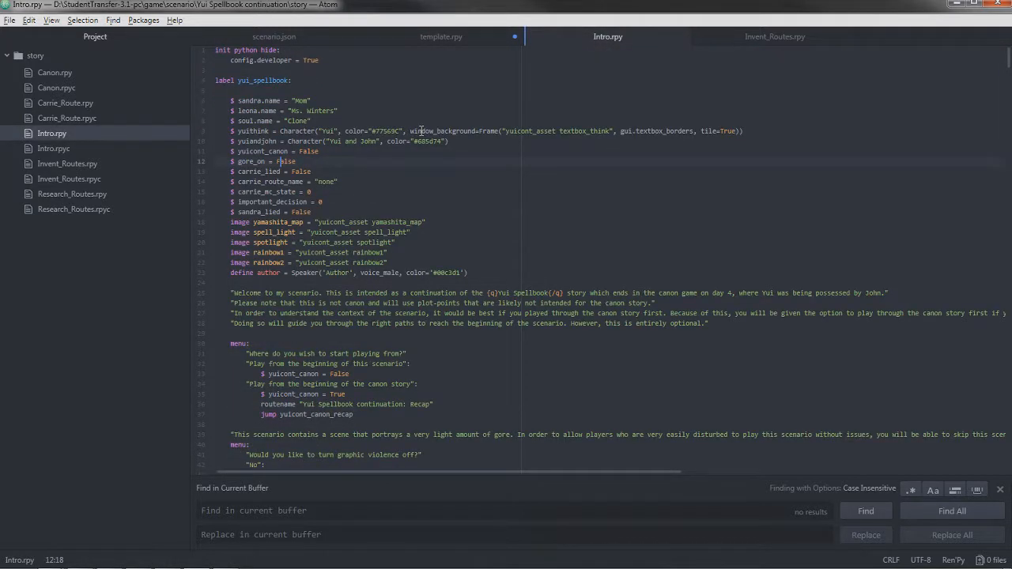
left_click(439, 36)
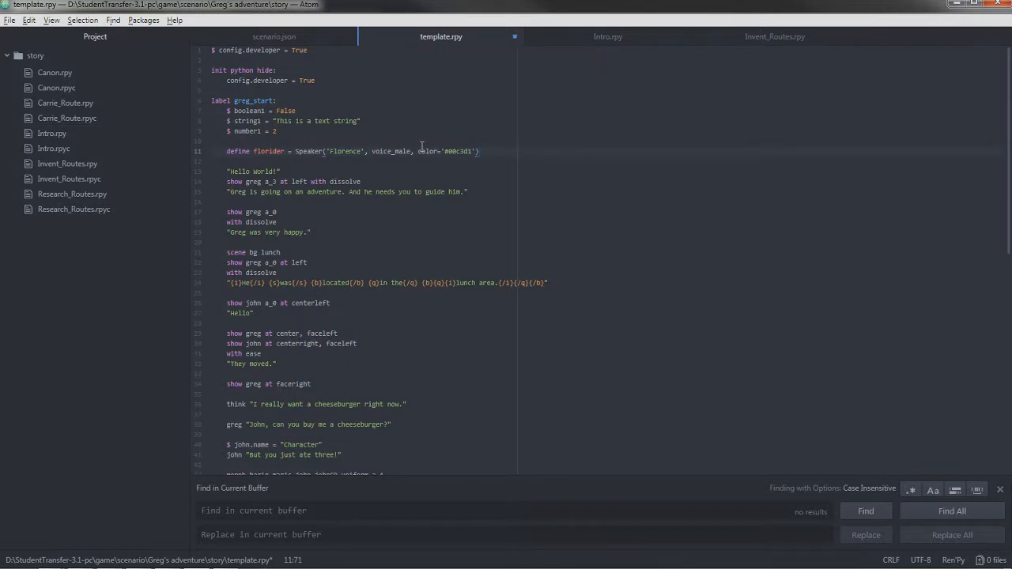
- Delete the '$ boolean = False' and 'define florider' lines and save the script
scroll("down", 3)
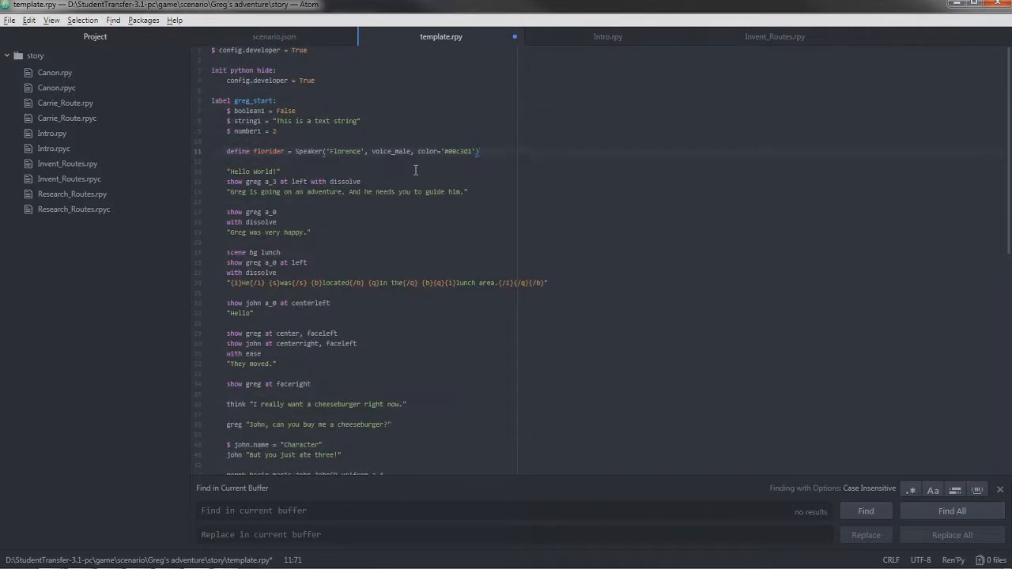
scroll("down", 3)
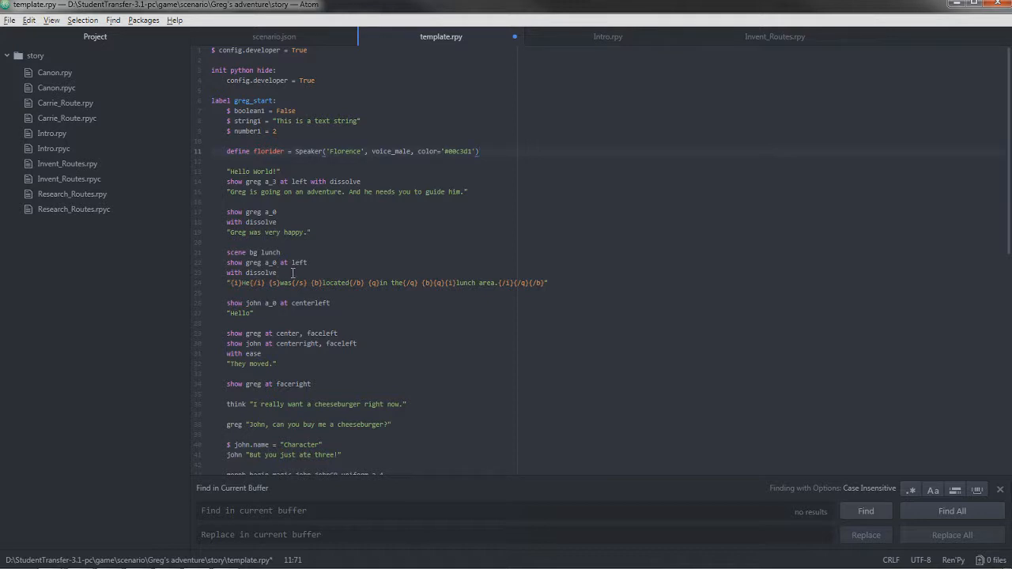
left_click(478, 152)
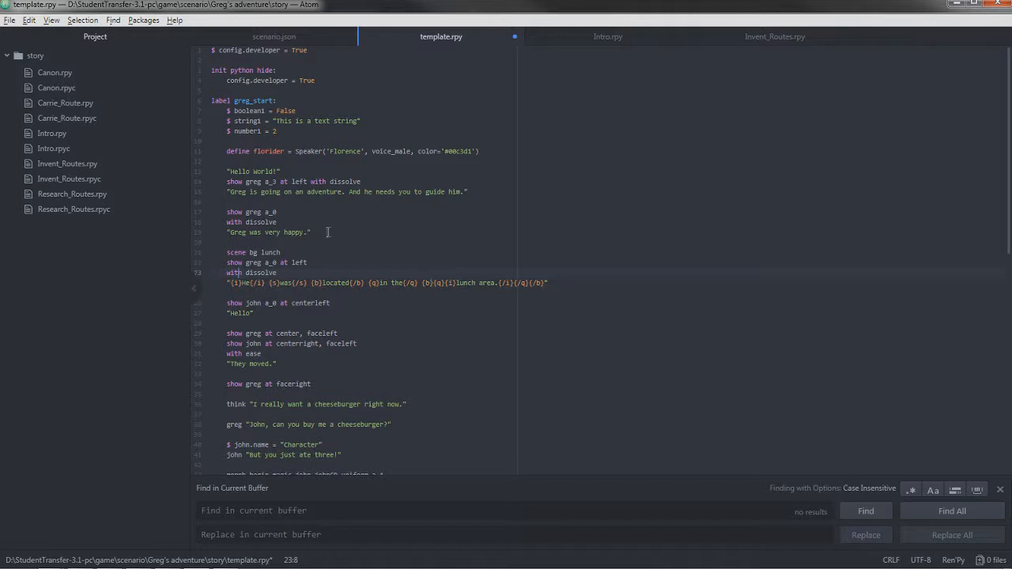
left_click(279, 222)
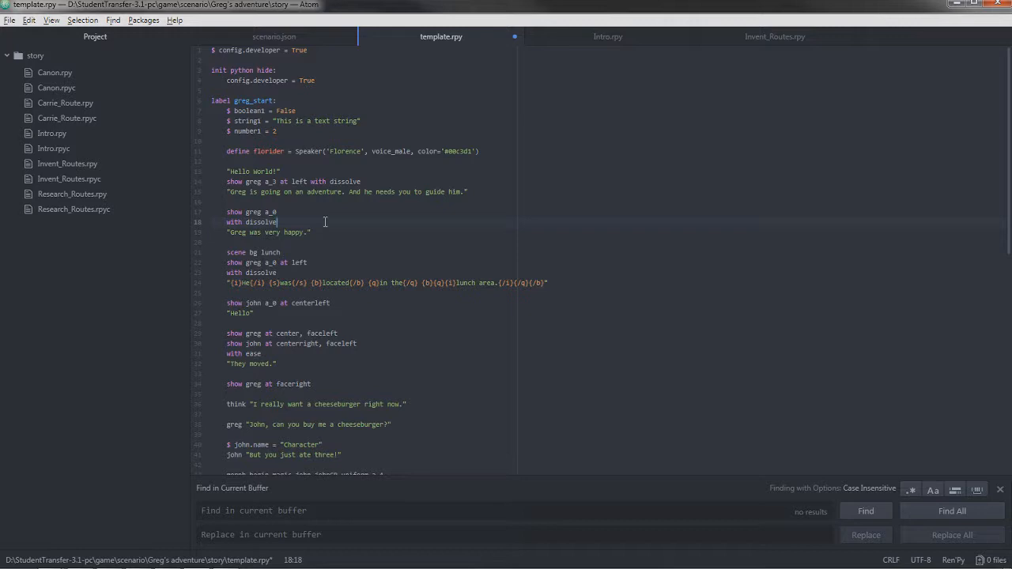
scroll("down", 3)
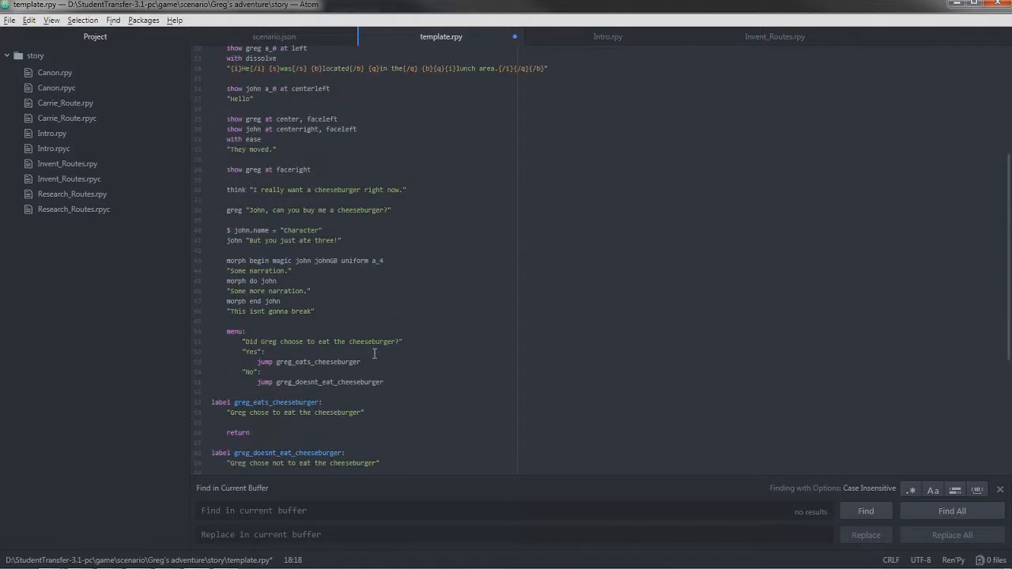
scroll("down", 3)
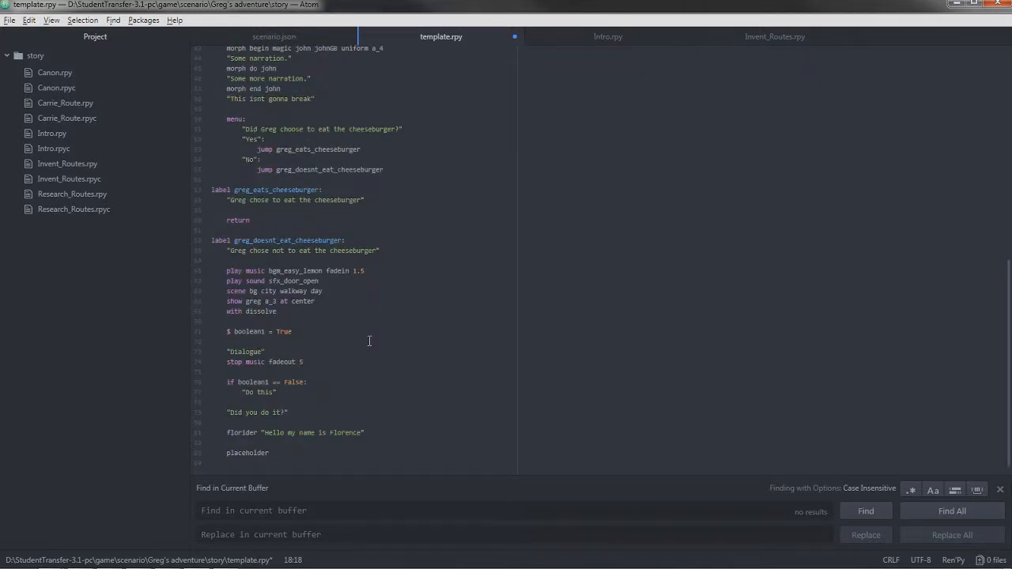
scroll("up", 3)
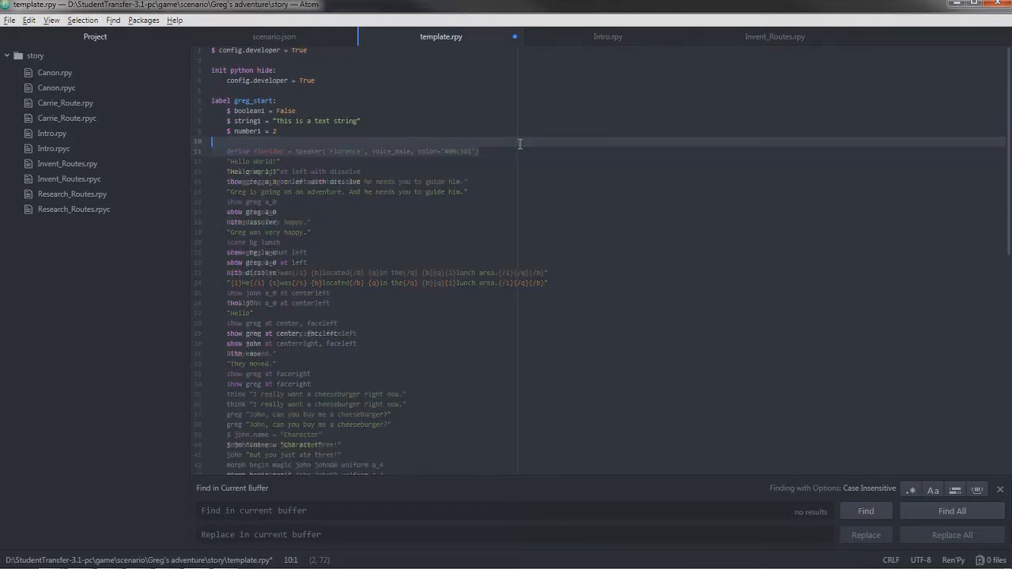
scroll("down", 3)
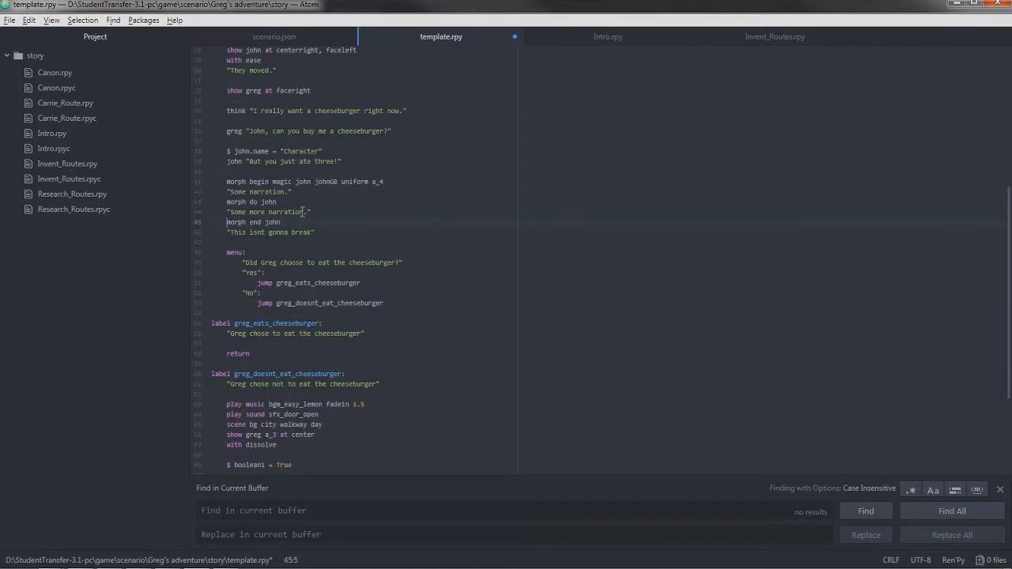
scroll("down", 3)
type("G")
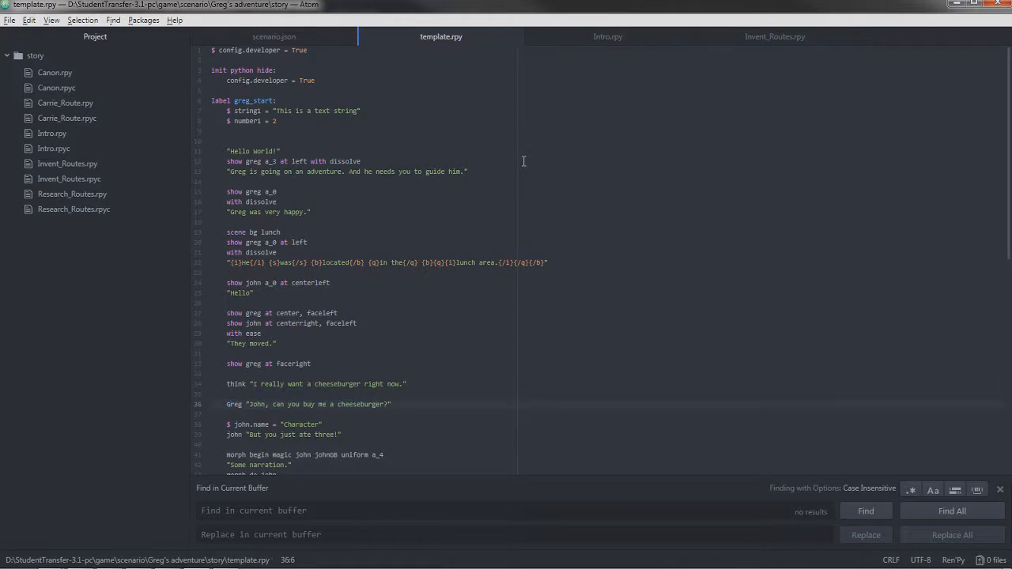
key("alt+tab")
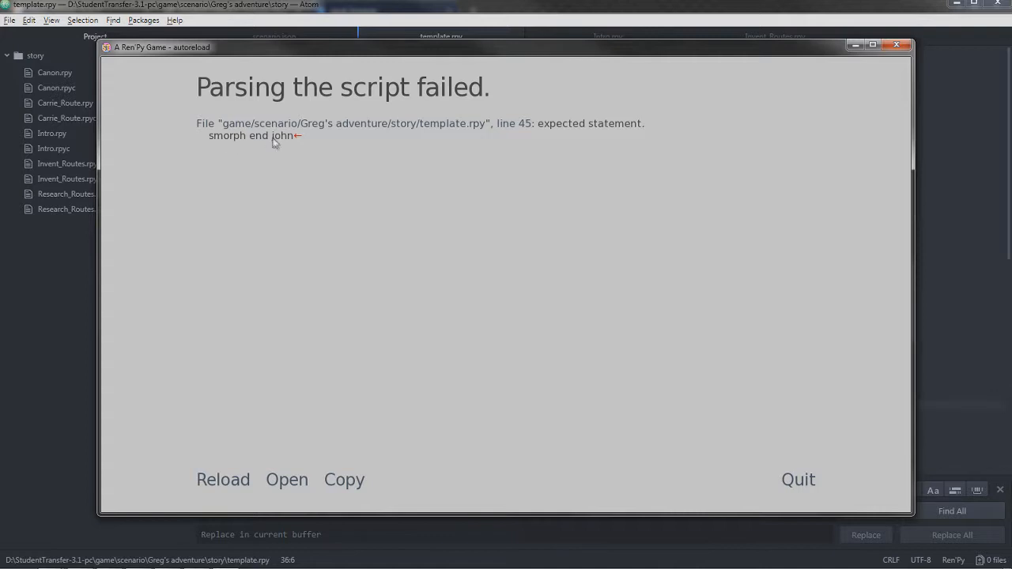
mouse_move(298, 143)
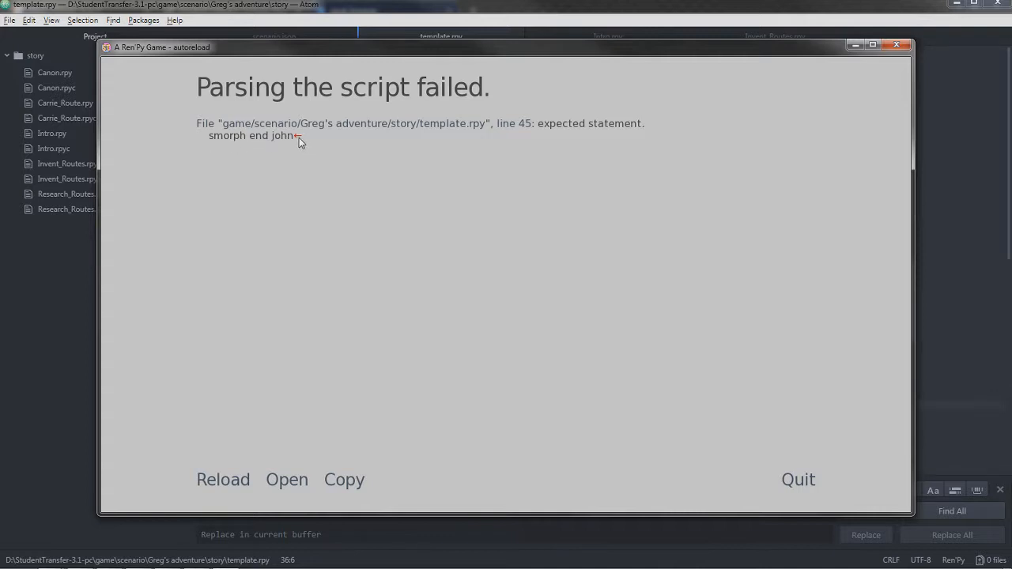
mouse_move(291, 142)
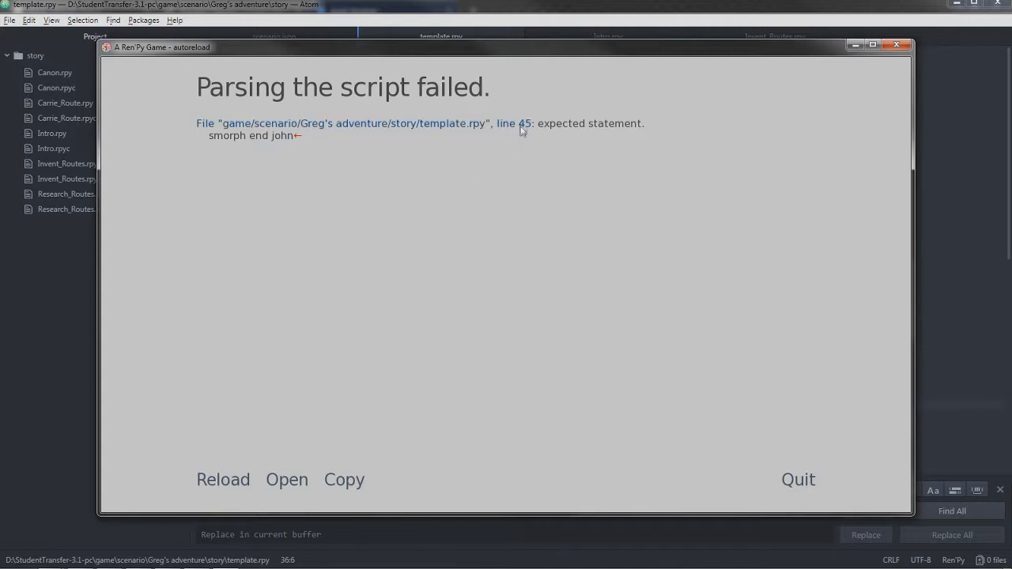
mouse_move(531, 136)
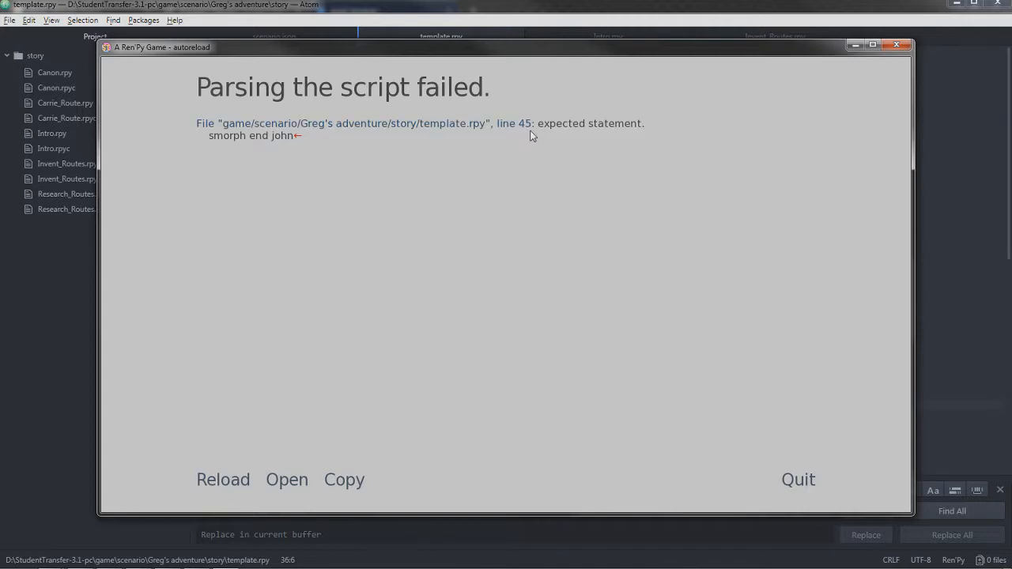
mouse_move(522, 138)
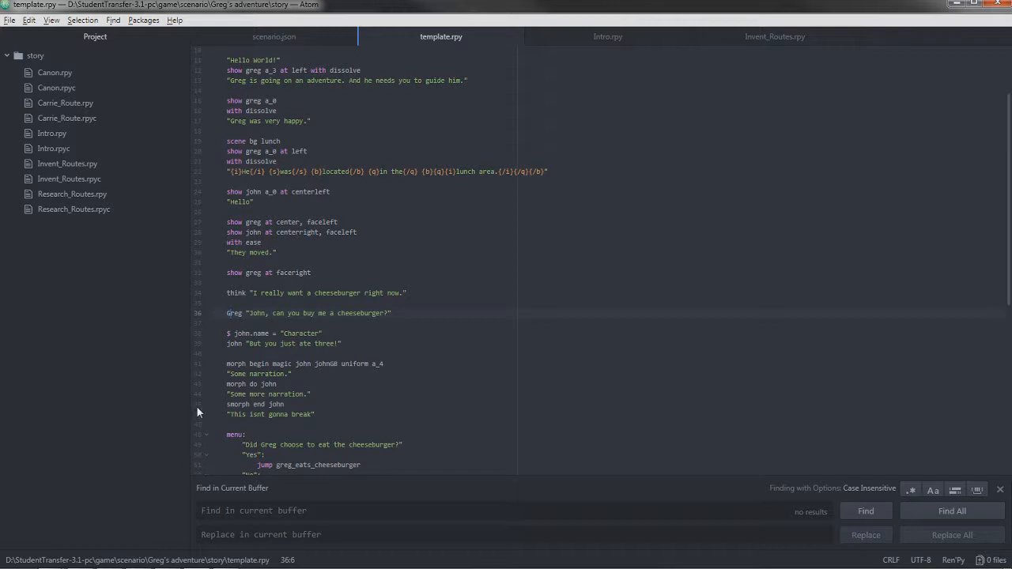
- Correct 'smorph end john' on line 45 to 'morph end john'
left_click(411, 404)
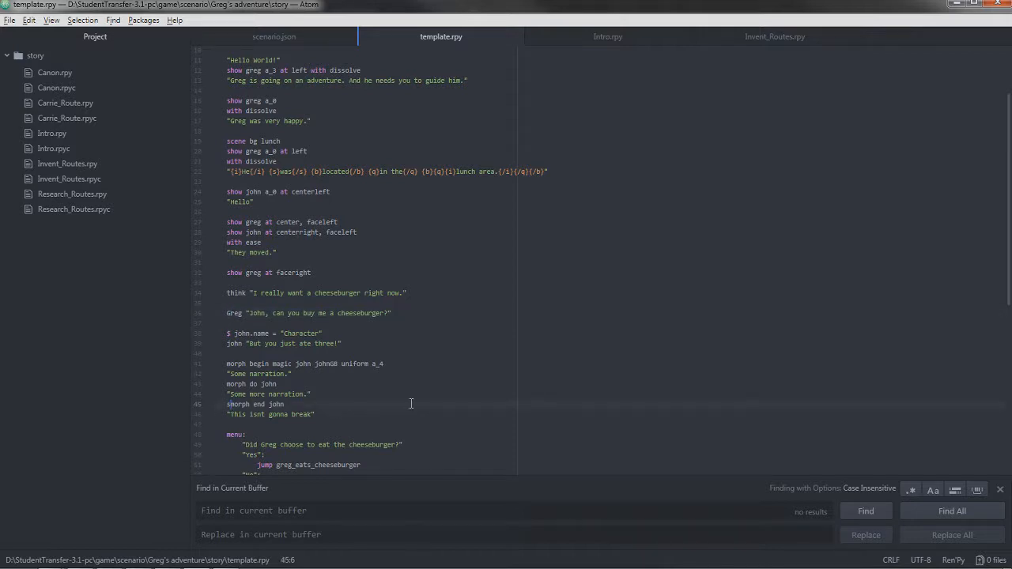
key("Backspace")
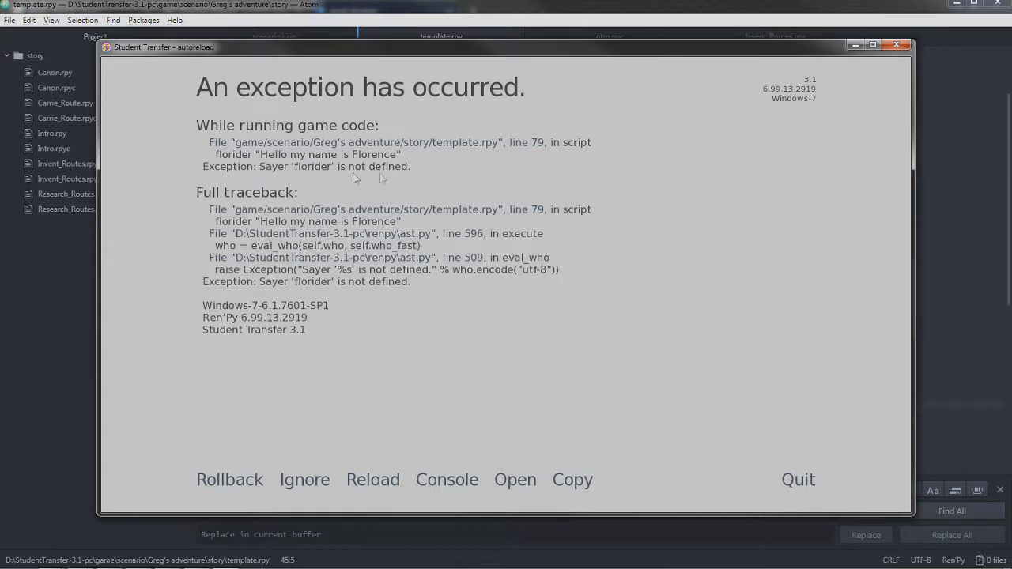
mouse_move(541, 152)
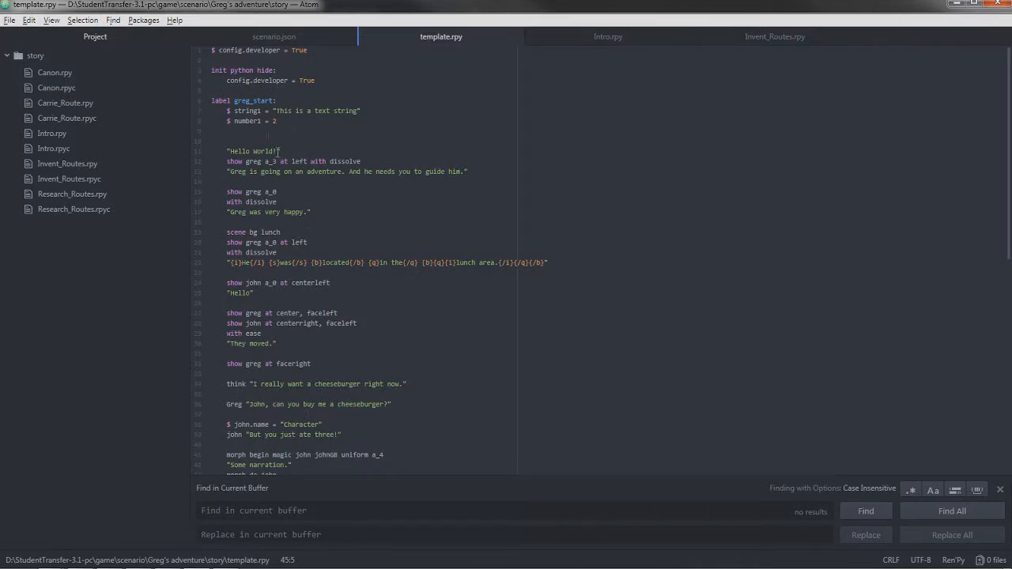
- Look over the spot in template.rpy where the florider definition used to be
left_click(367, 130)
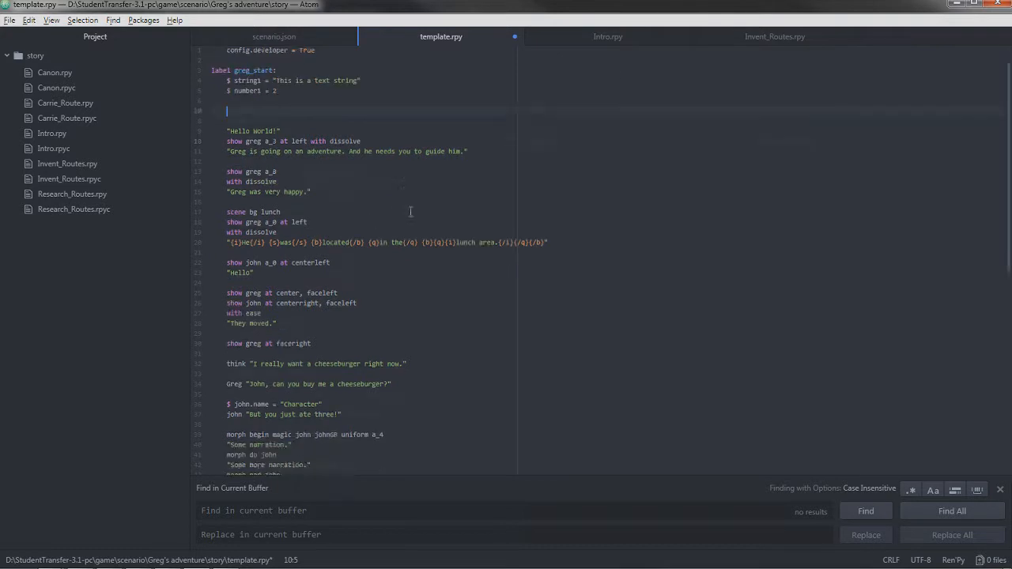
scroll("down", 3)
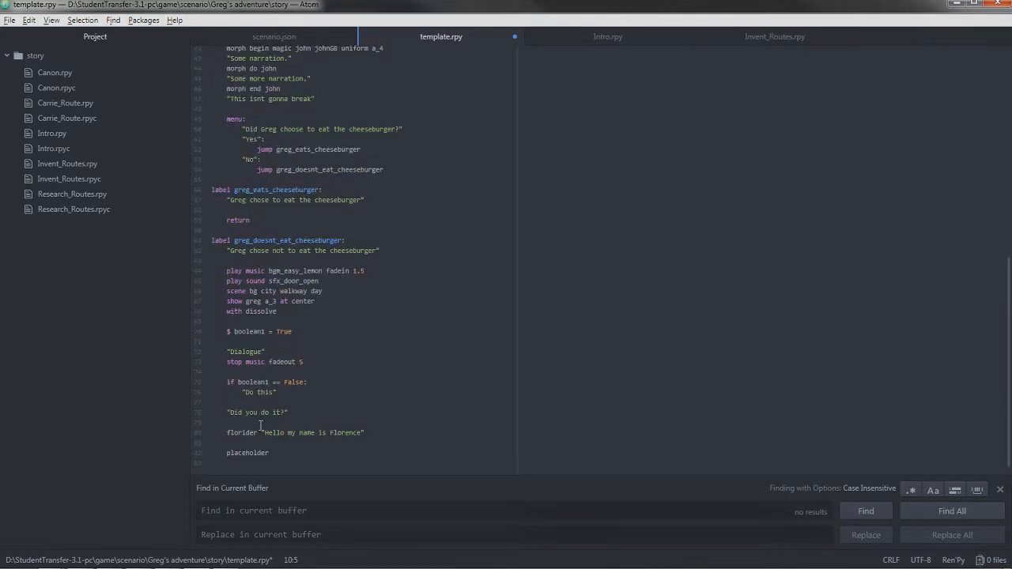
scroll("up", 3)
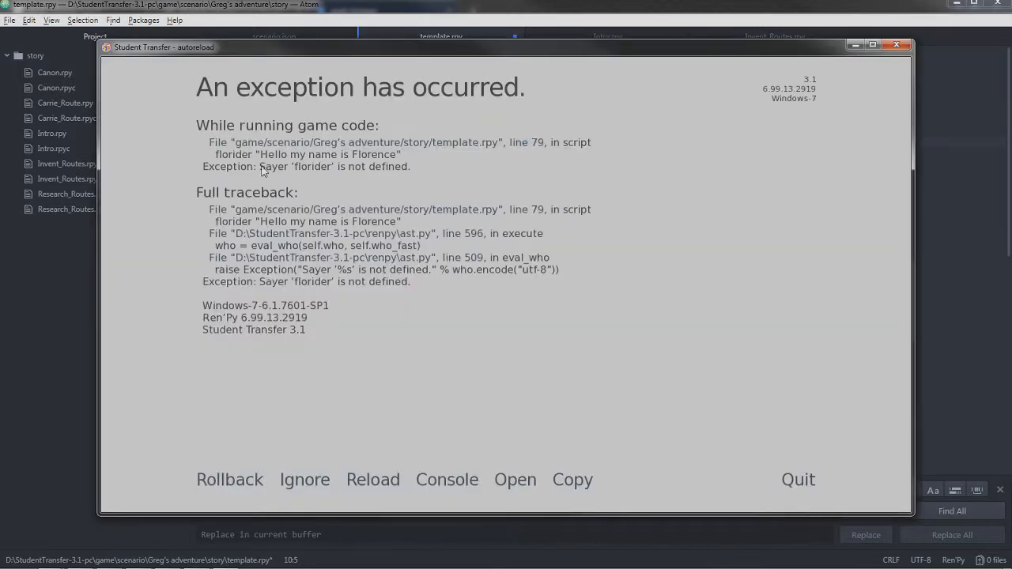
mouse_move(370, 177)
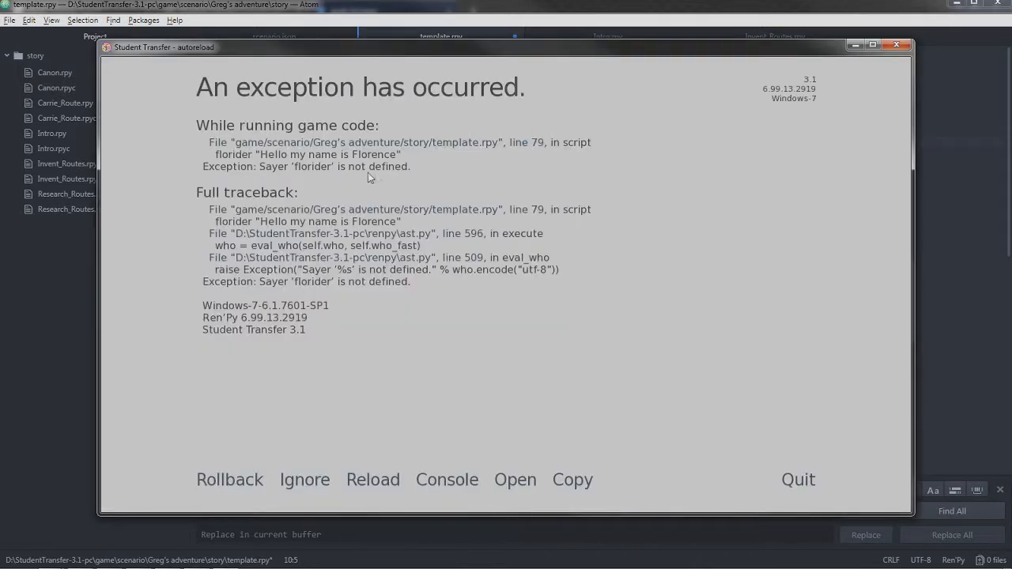
mouse_move(397, 177)
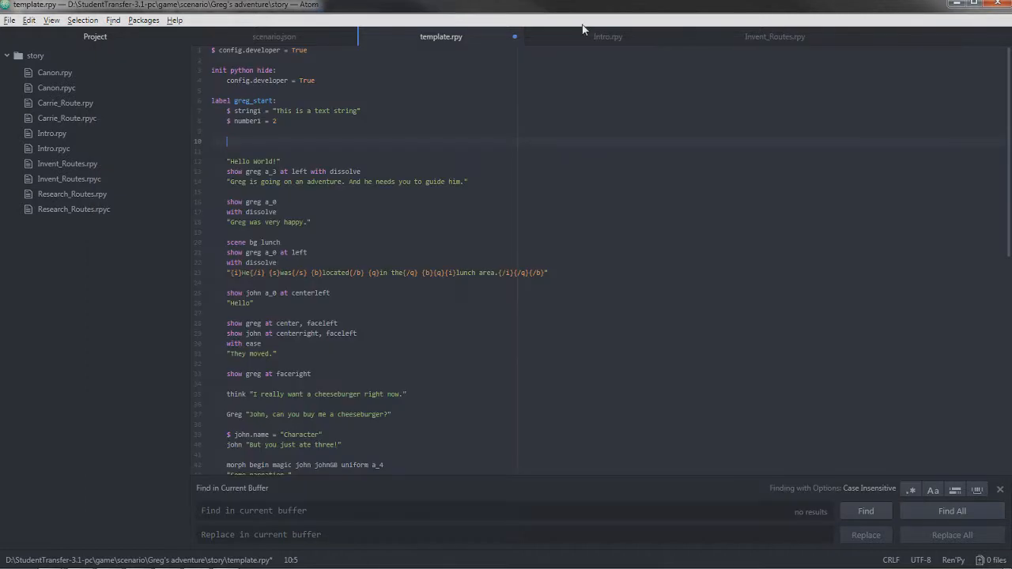
- Add define florider = Speaker('Author', voice_male, color='#00c3d1') modelled on Intro.rpy's speaker line
left_click(607, 36)
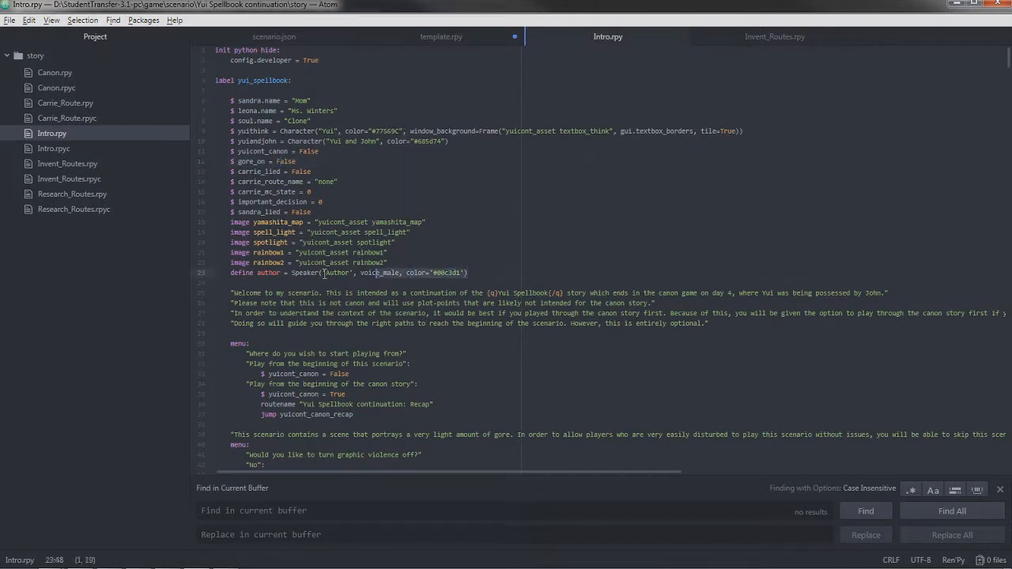
left_click(440, 36)
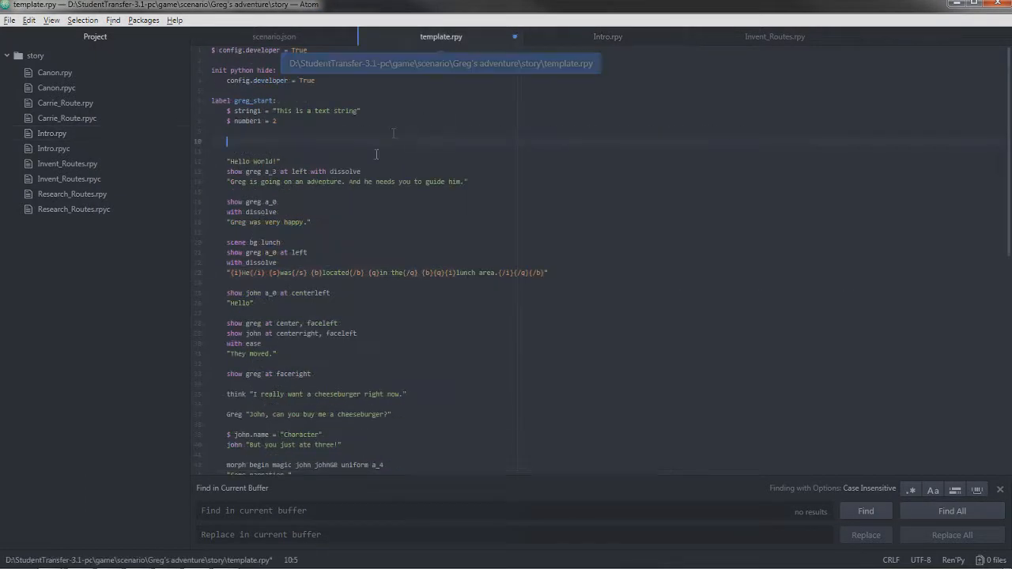
type("define flo = Speaker('Author', voice_male, color='#00c3d1')")
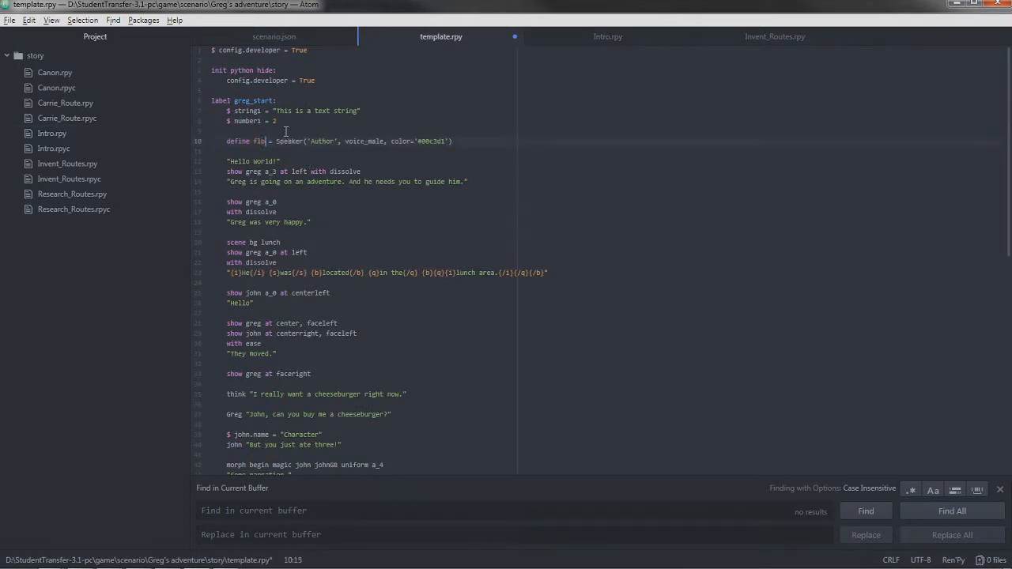
type("rider")
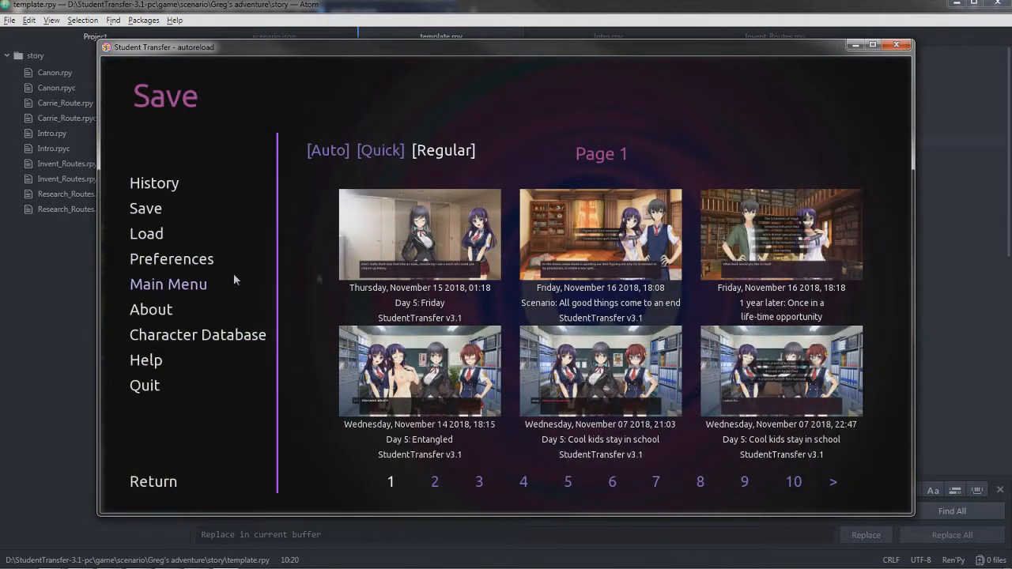
- Return to the main menu, choose Greg's adventure from the scenario list and play it
left_click(167, 284)
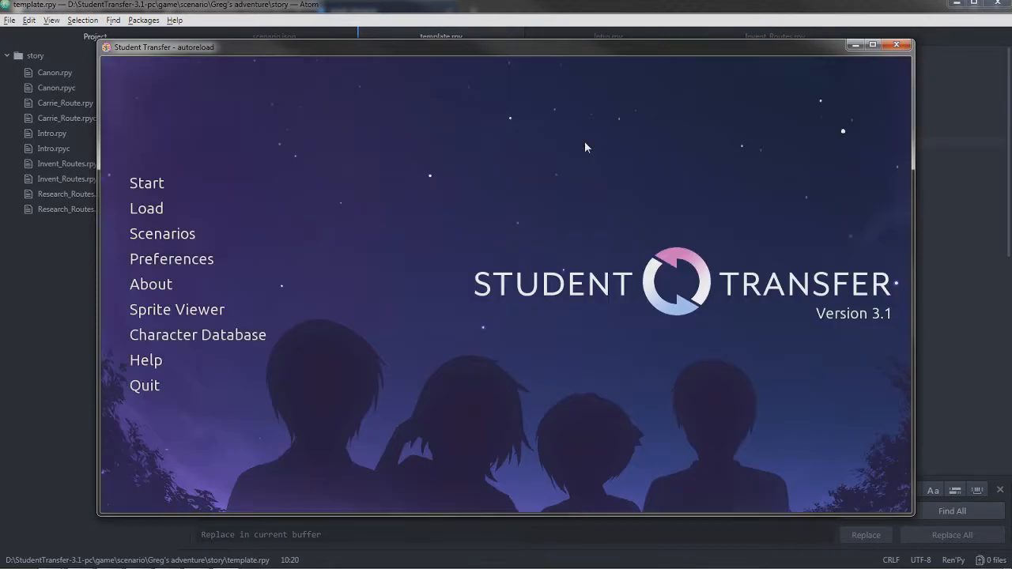
left_click(161, 234)
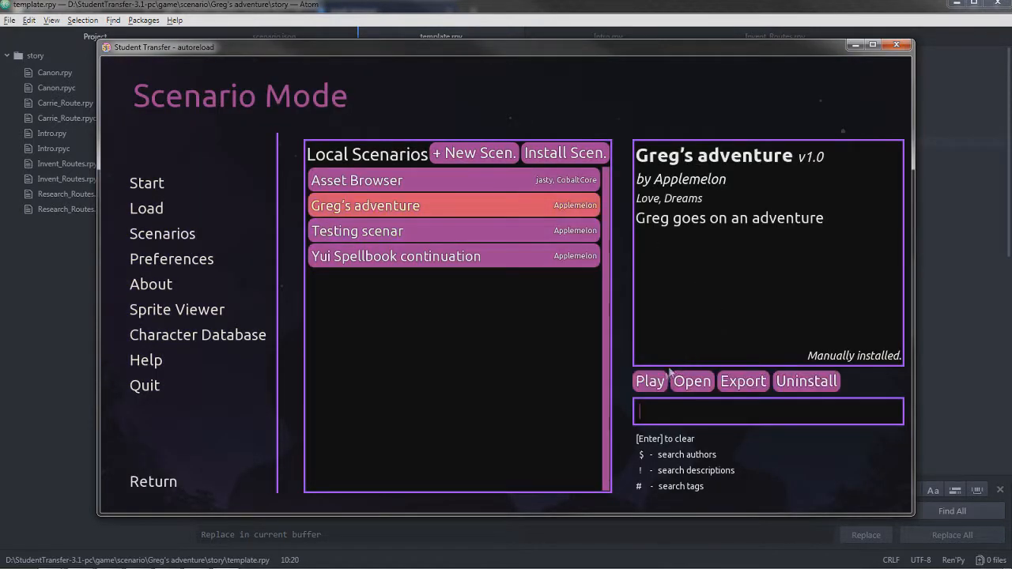
left_click(648, 381)
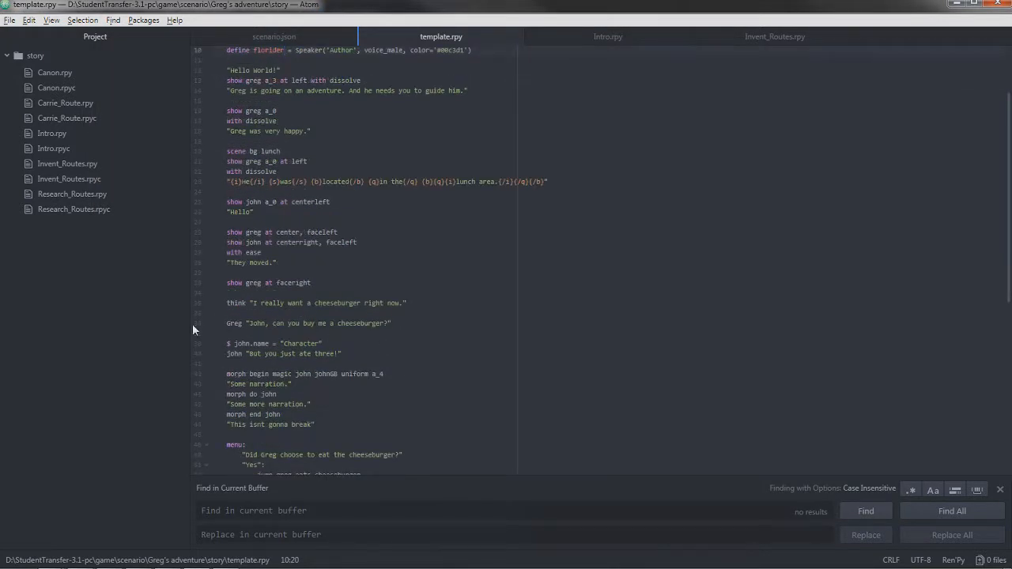
- Inspect Greg's cheeseburger request line around line 37 of the script
left_click(446, 323)
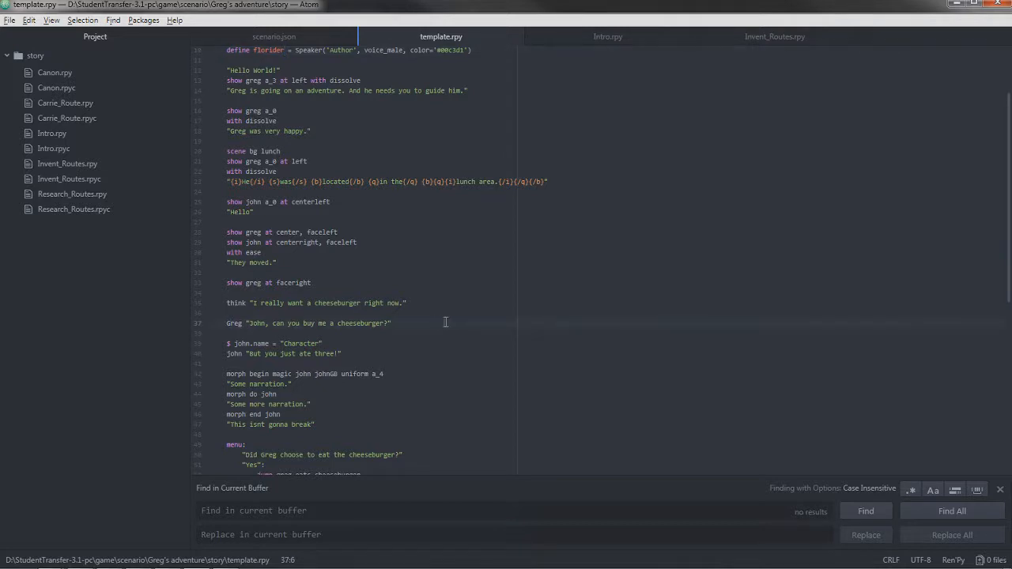
mouse_move(490, 299)
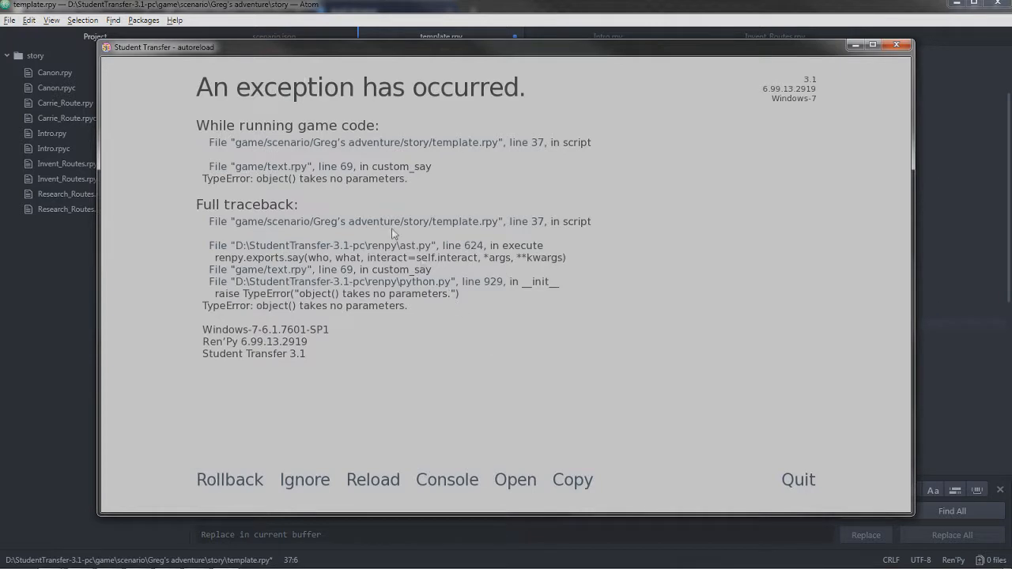
mouse_move(610, 303)
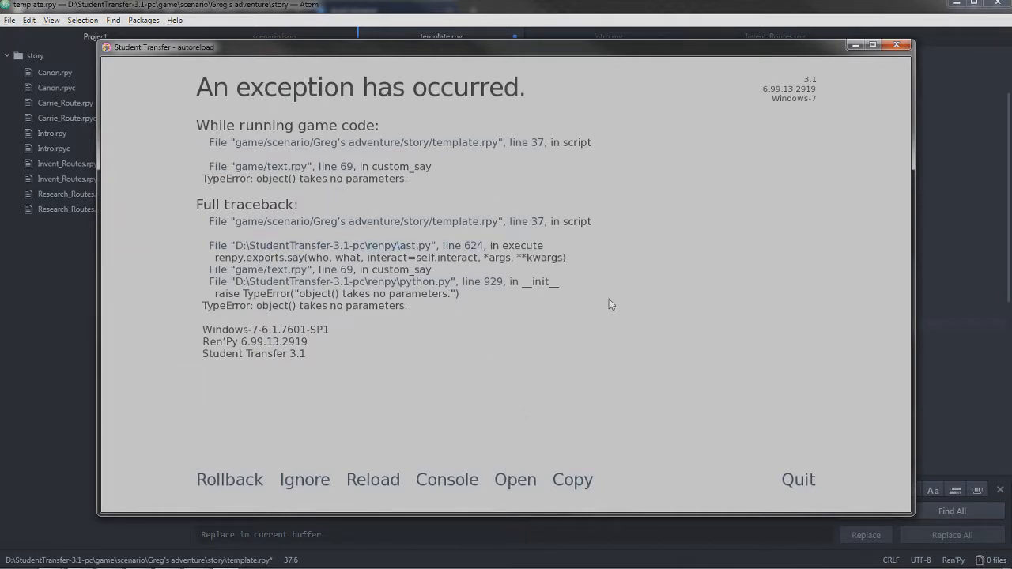
mouse_move(620, 212)
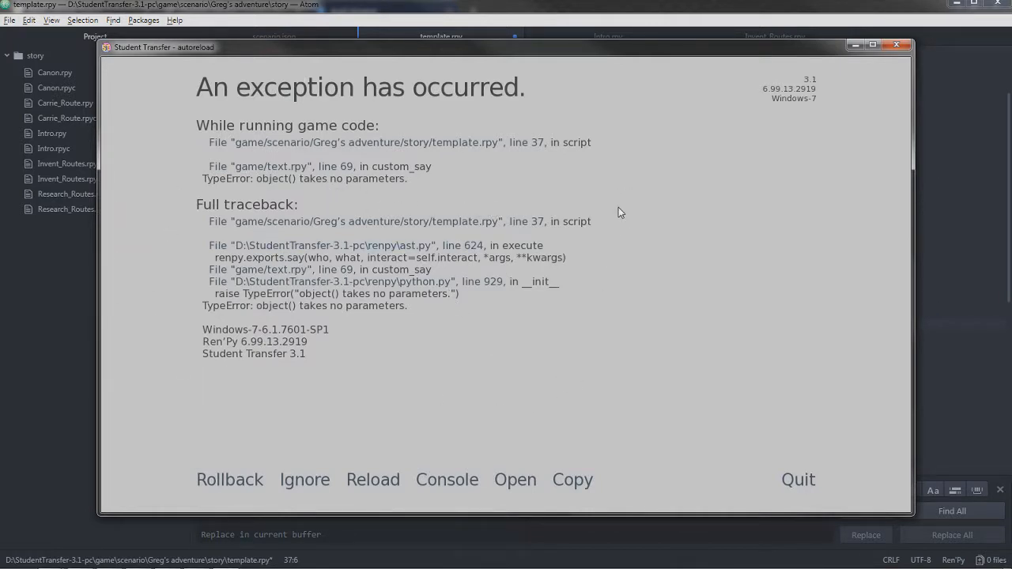
mouse_move(604, 209)
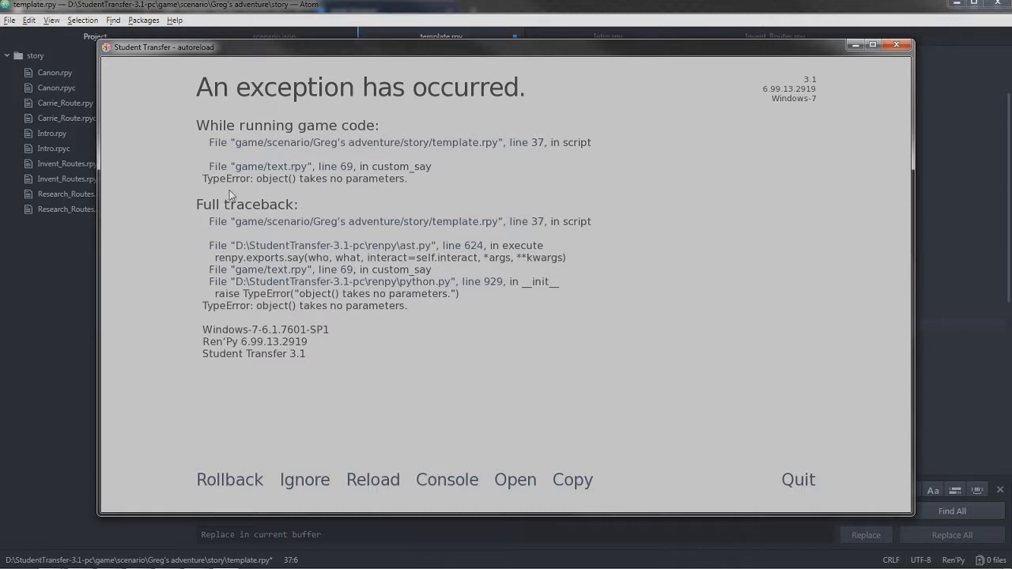
mouse_move(247, 219)
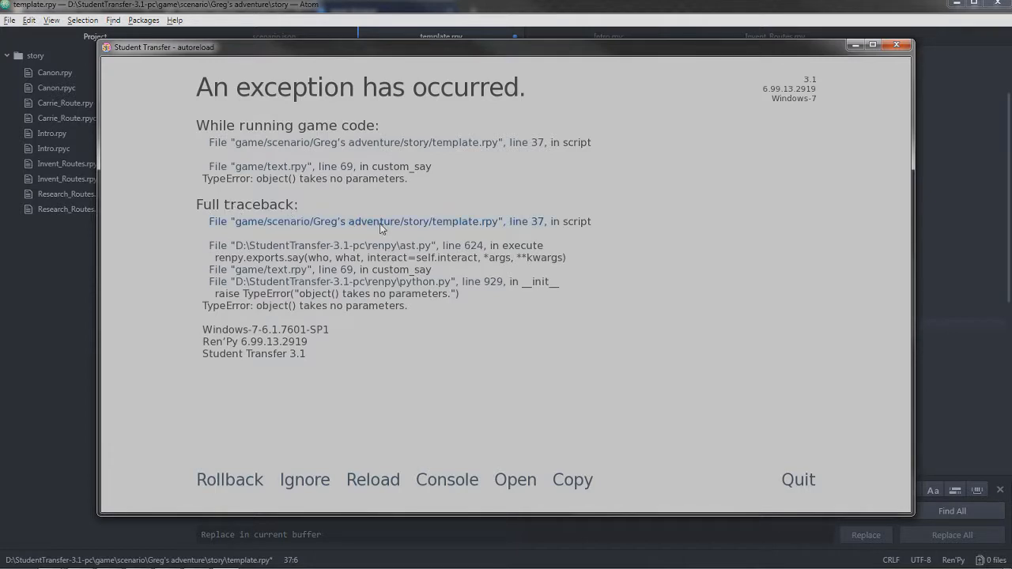
mouse_move(243, 298)
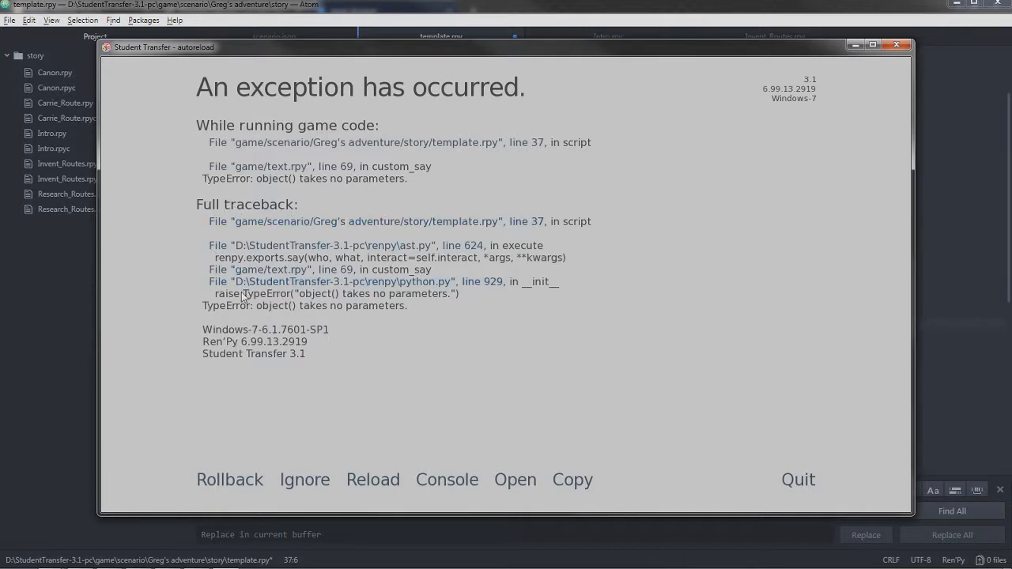
mouse_move(304, 325)
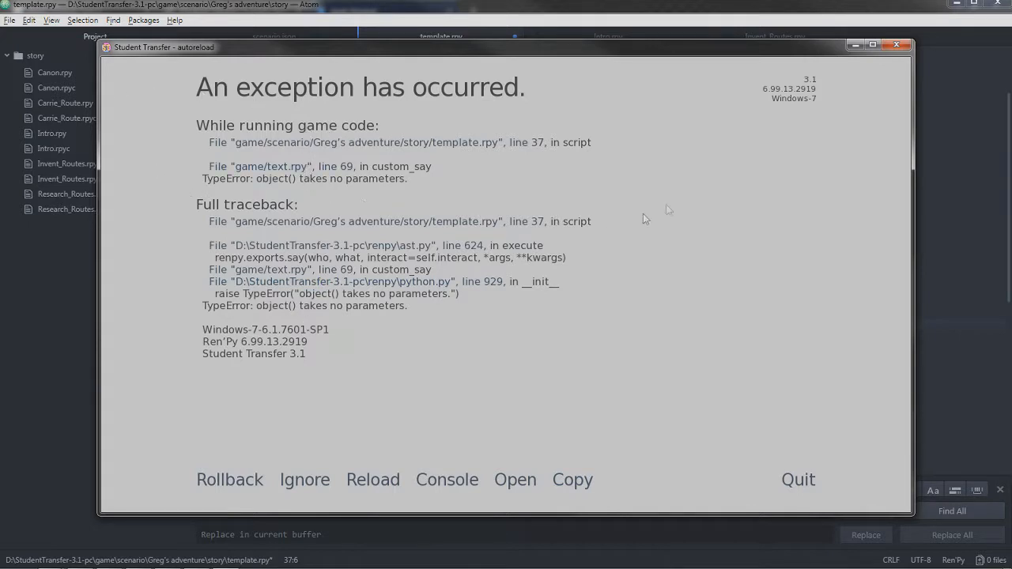
mouse_move(269, 101)
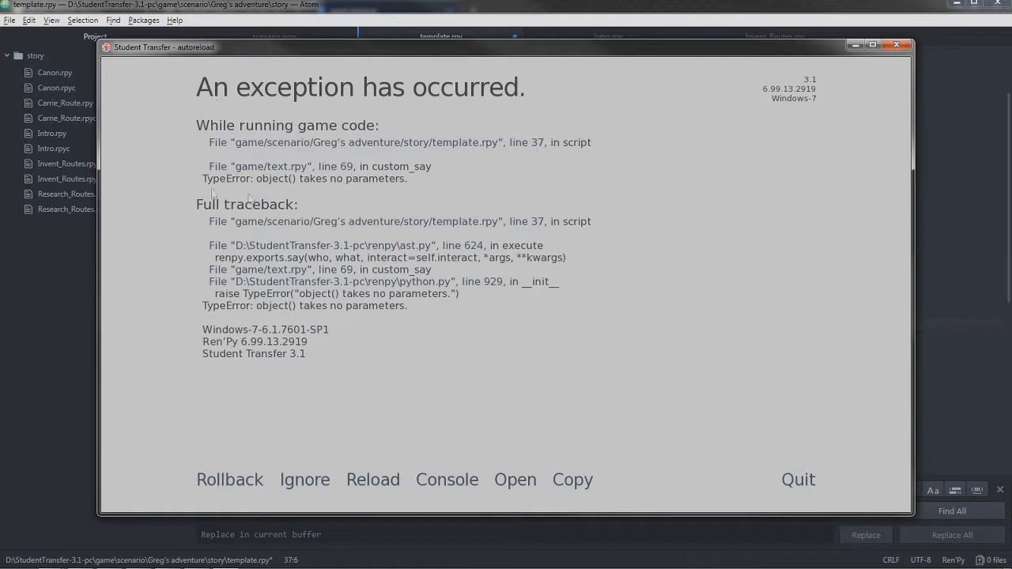
mouse_move(316, 198)
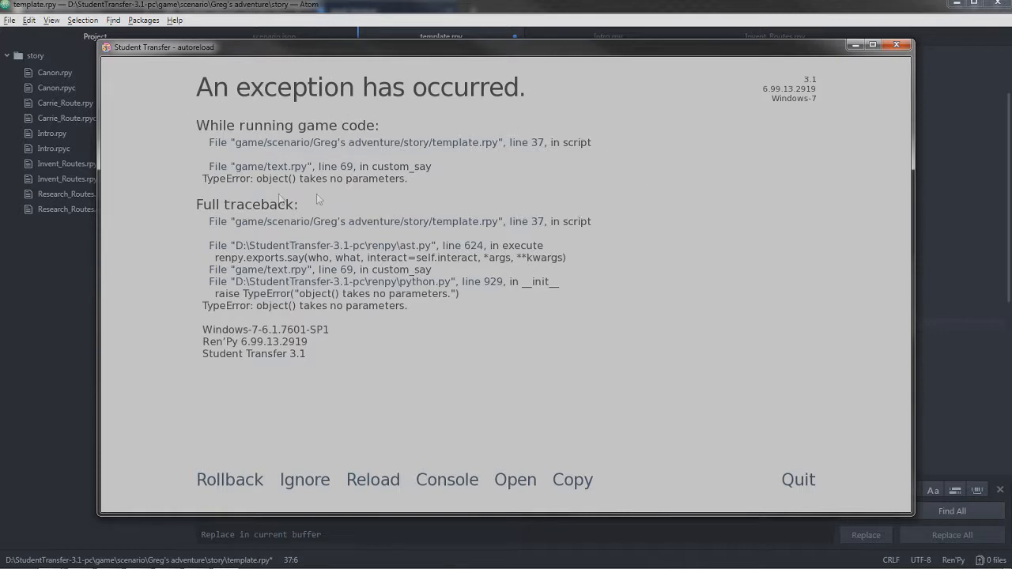
mouse_move(219, 196)
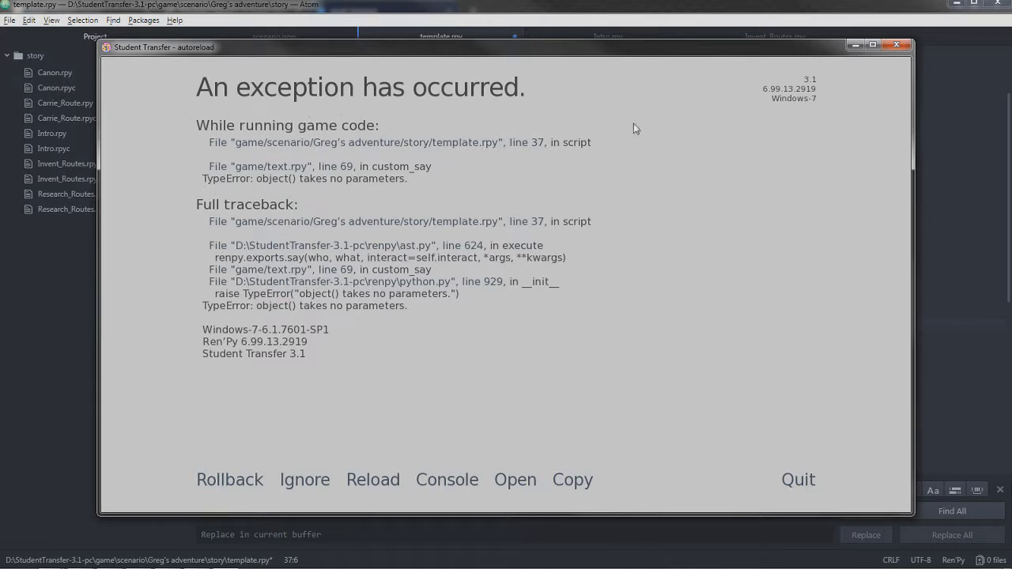
mouse_move(287, 198)
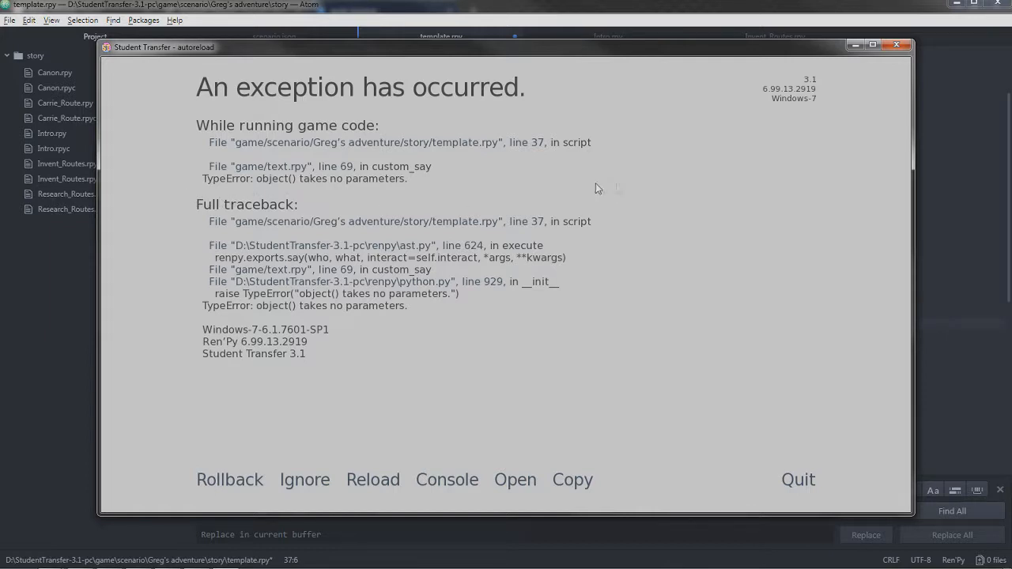
mouse_move(549, 151)
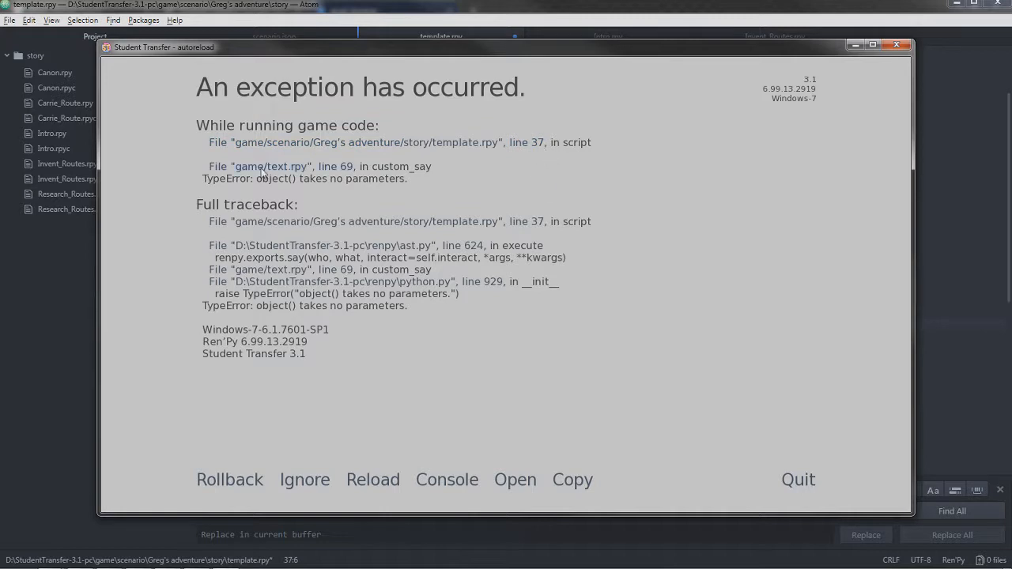
mouse_move(283, 152)
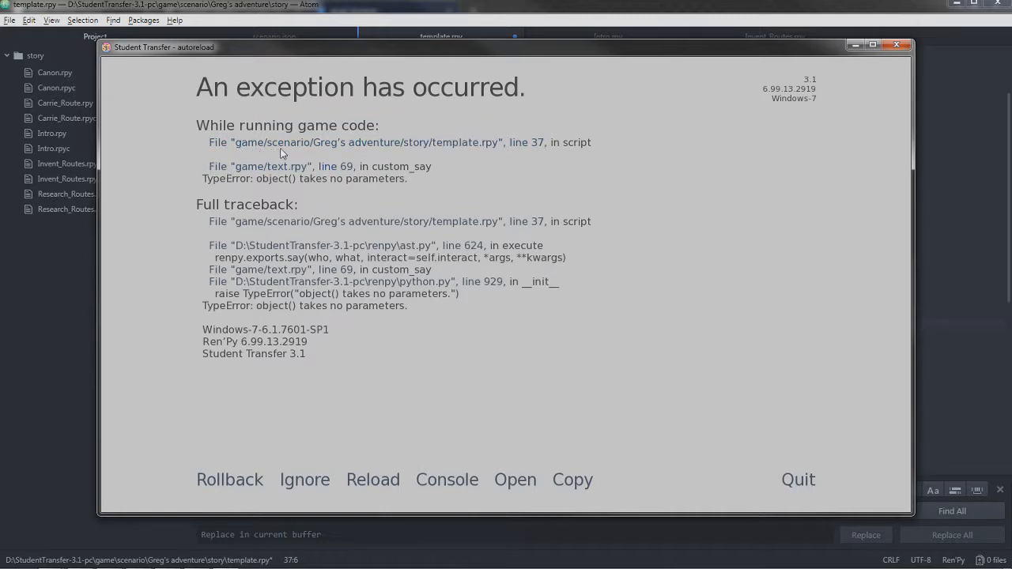
mouse_move(492, 154)
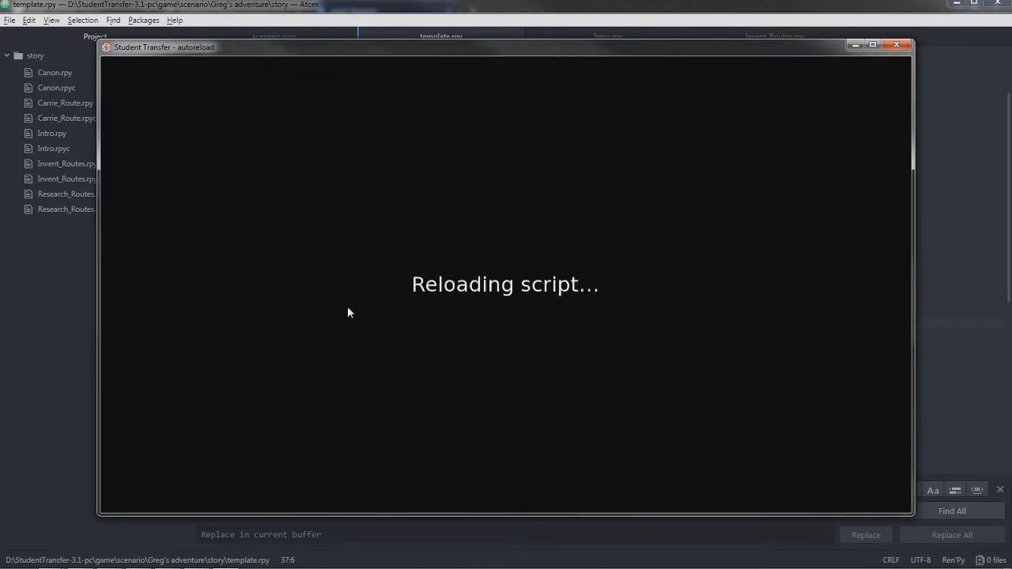
mouse_move(322, 161)
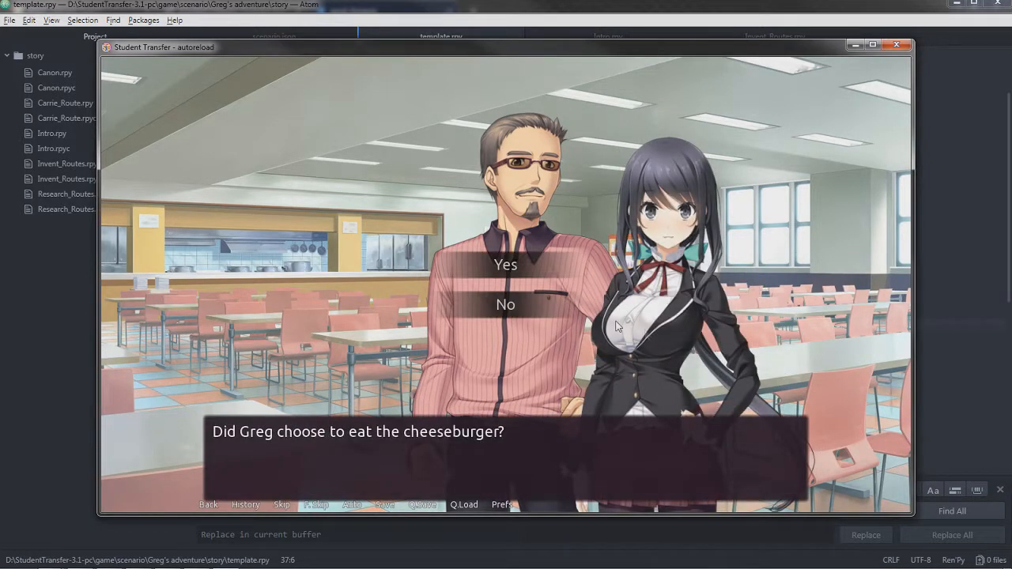
- Reload the scenario and advance to the cheeseburger Yes/No choice
left_click(506, 304)
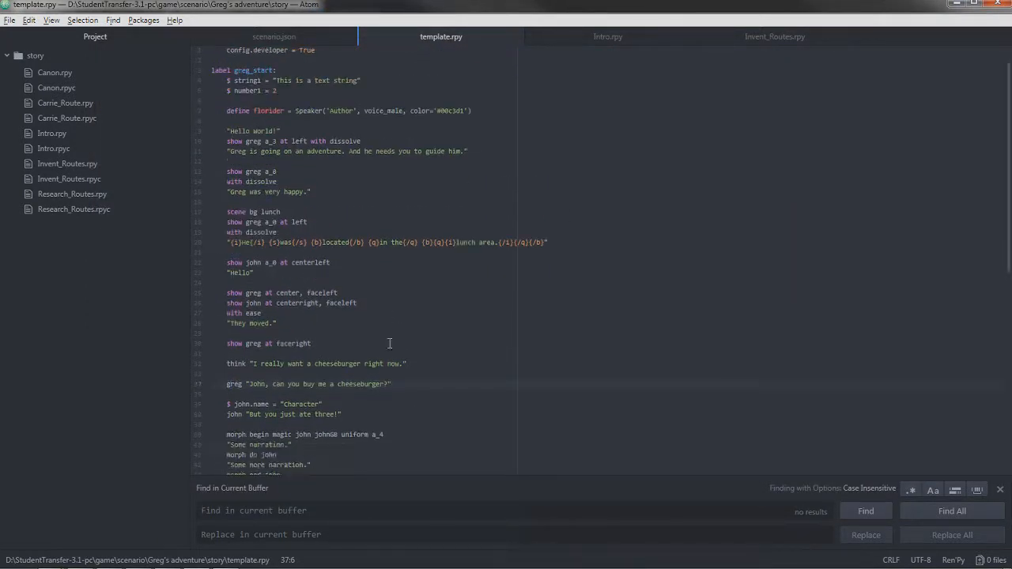
scroll("down", 3)
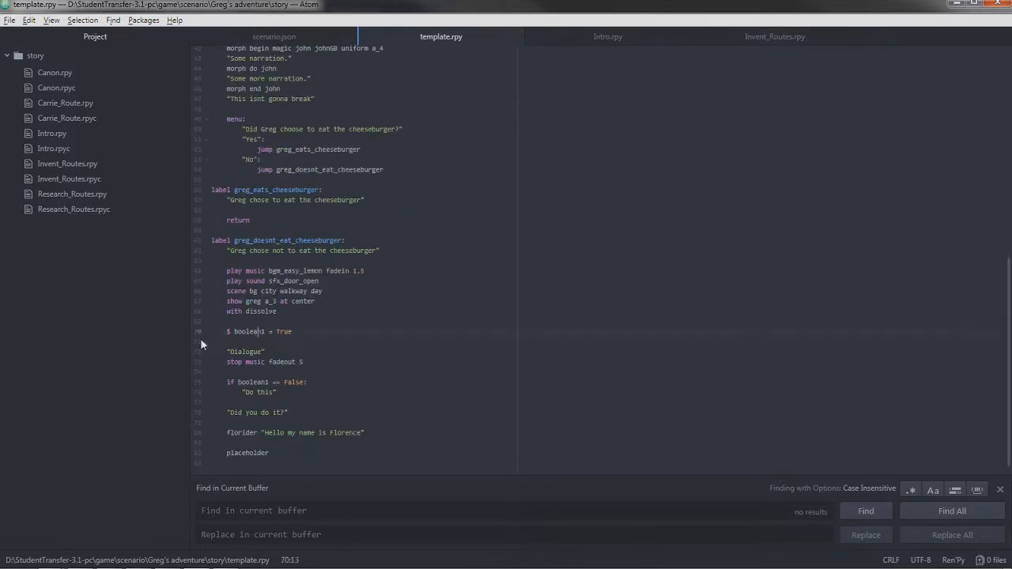
left_click(324, 323)
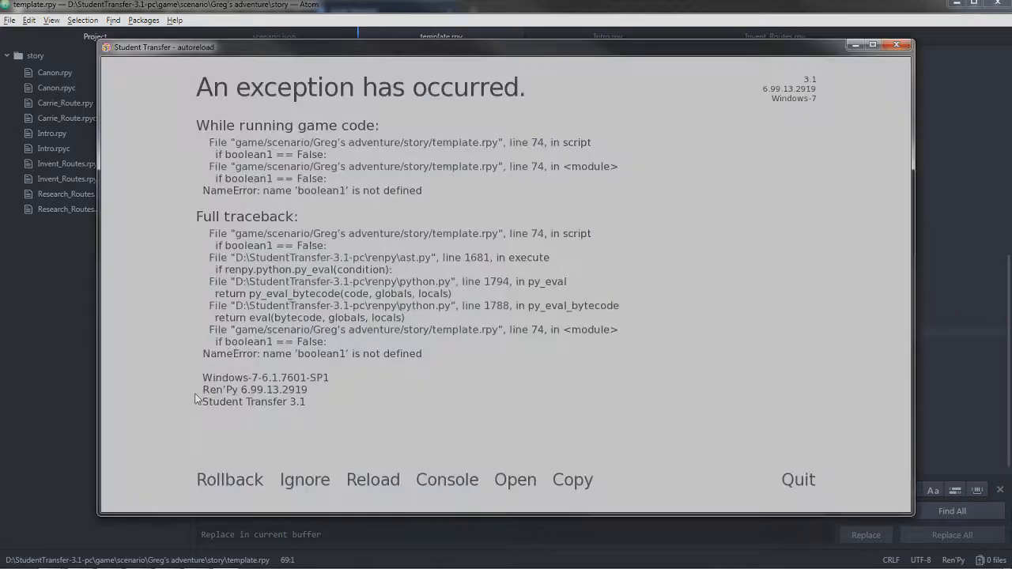
mouse_move(607, 174)
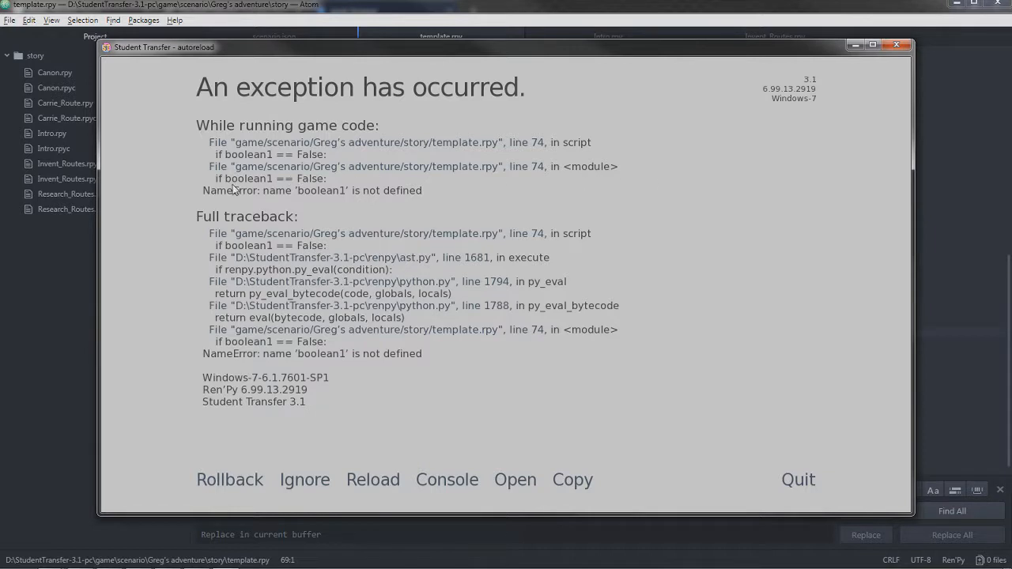
mouse_move(193, 198)
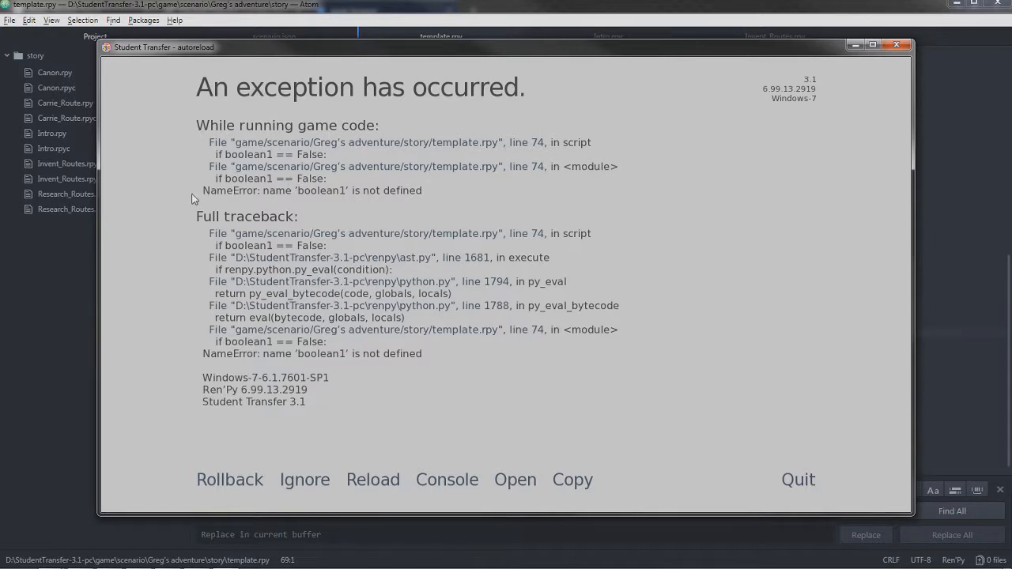
mouse_move(373, 201)
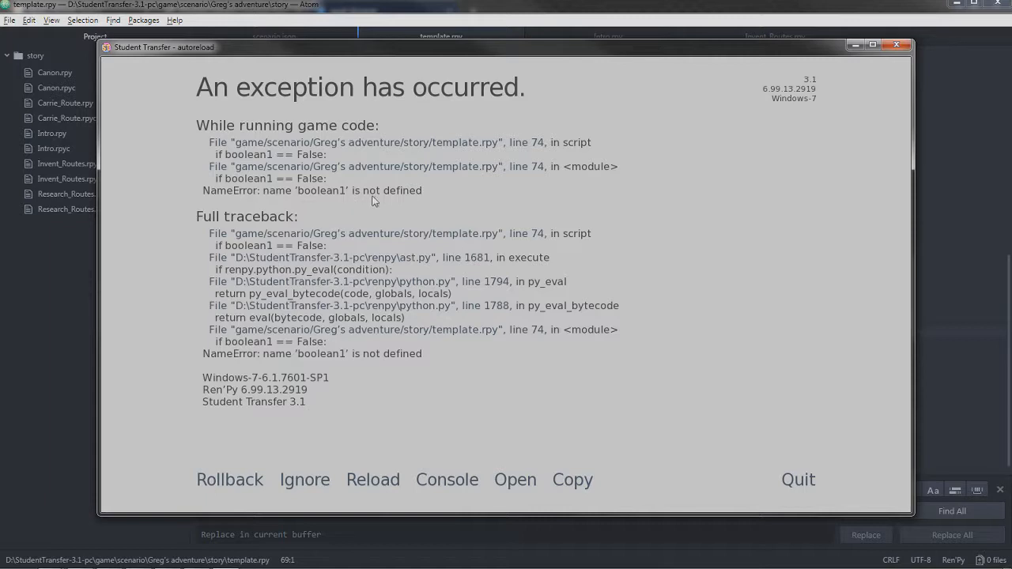
mouse_move(467, 6)
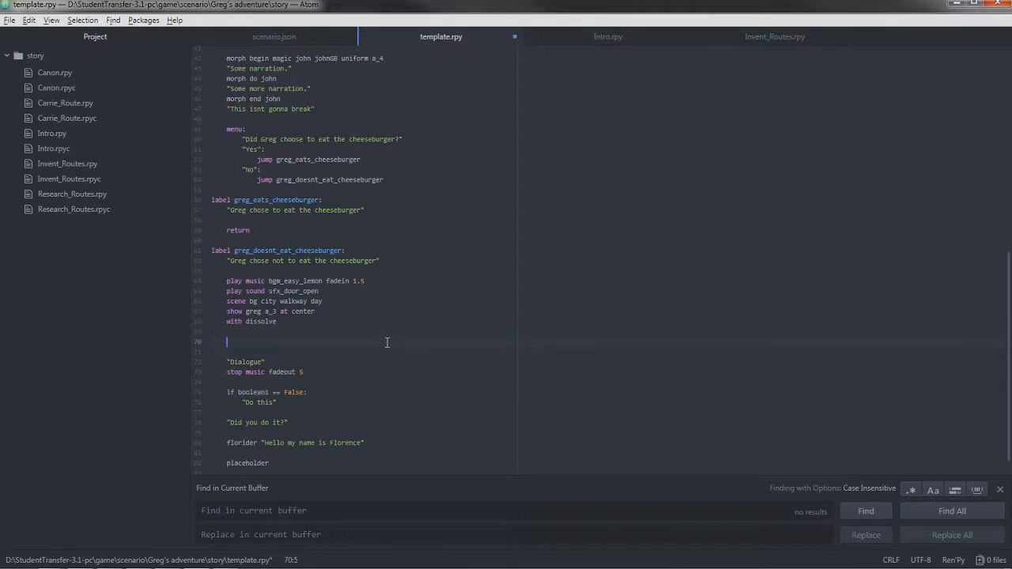
- Write '$ boolean1 = True' on line 70 below 'with dissolve'
type("$")
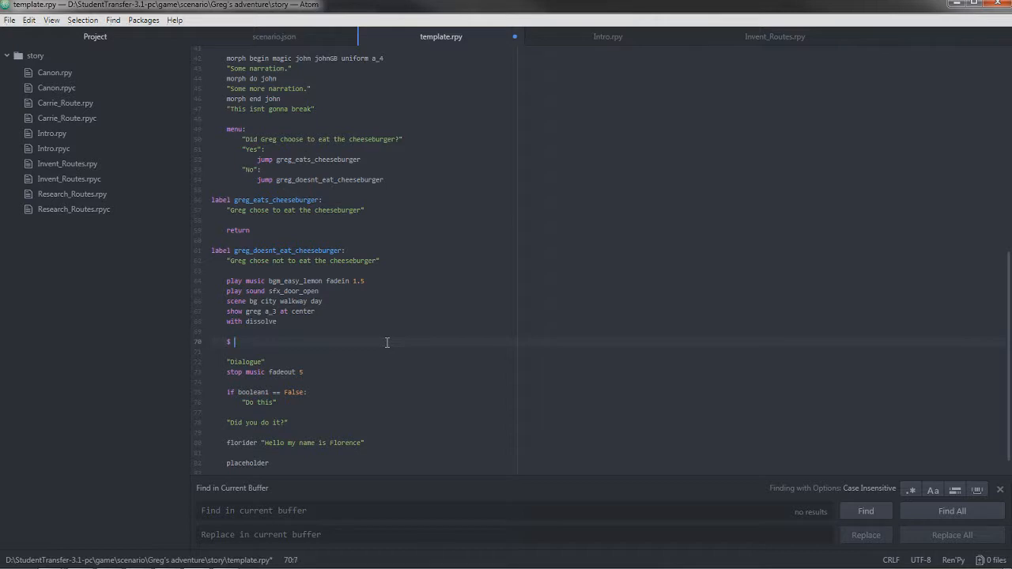
type("boolean1")
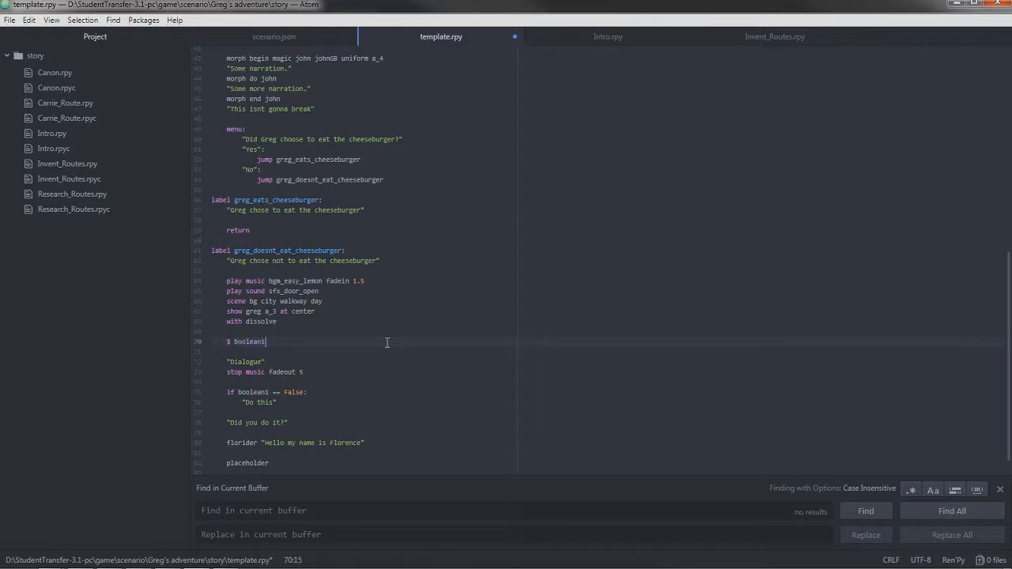
type("=")
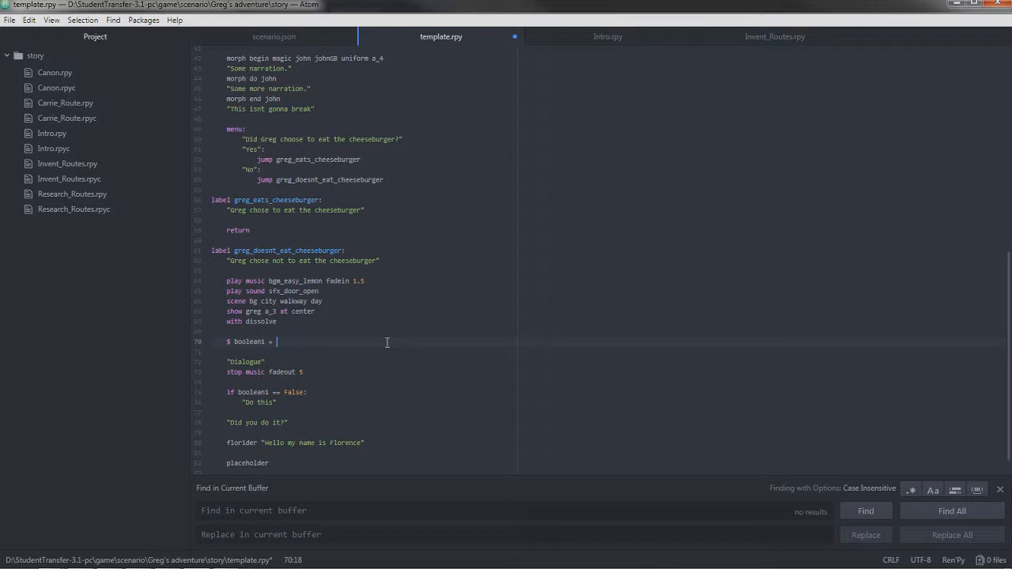
type("==")
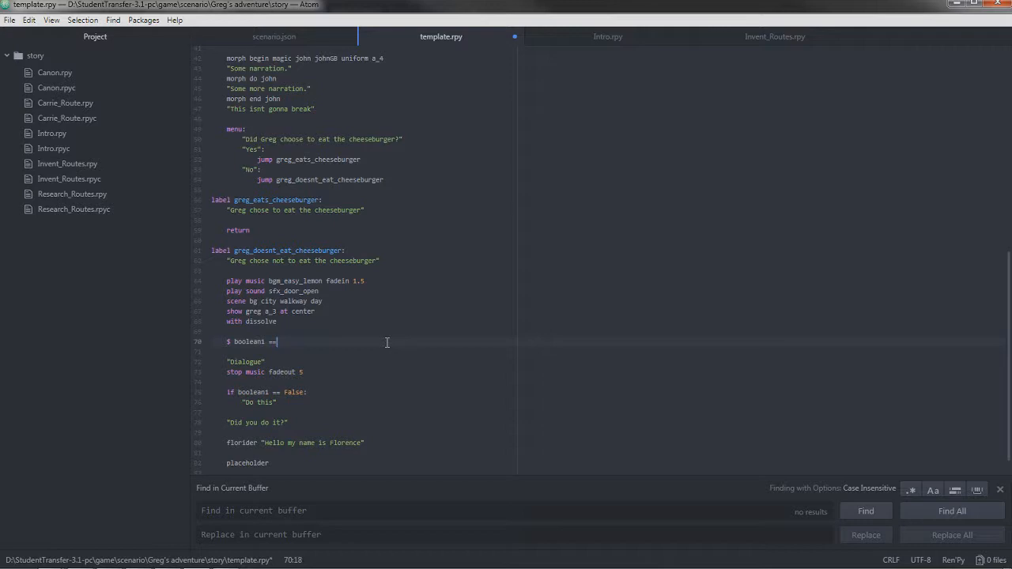
type("True")
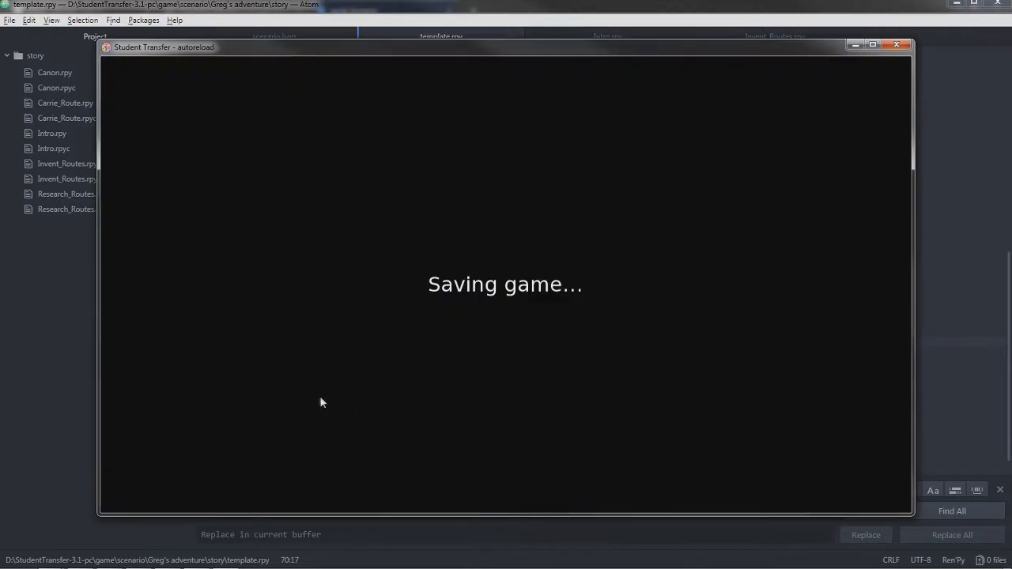
mouse_move(299, 396)
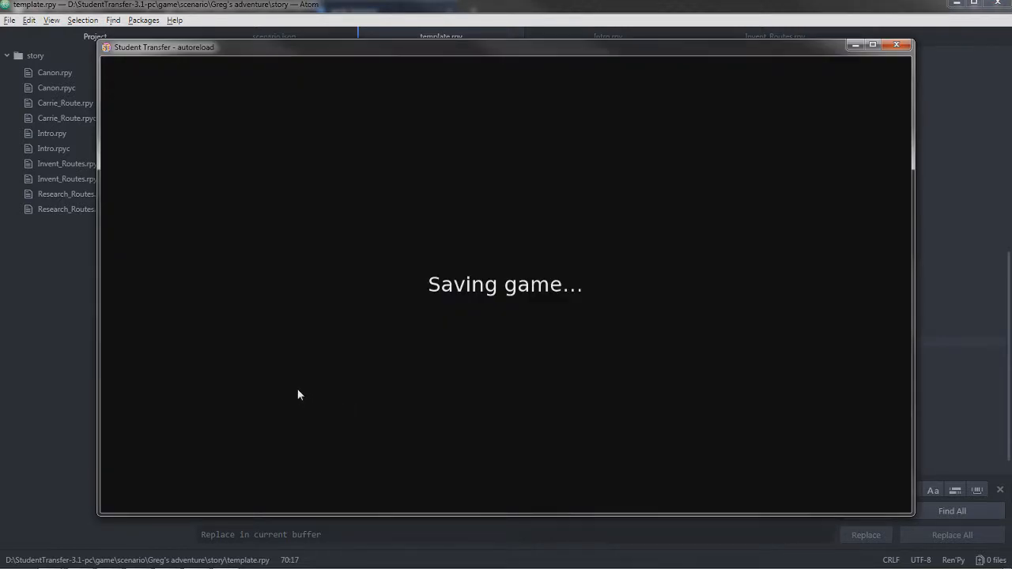
mouse_move(401, 370)
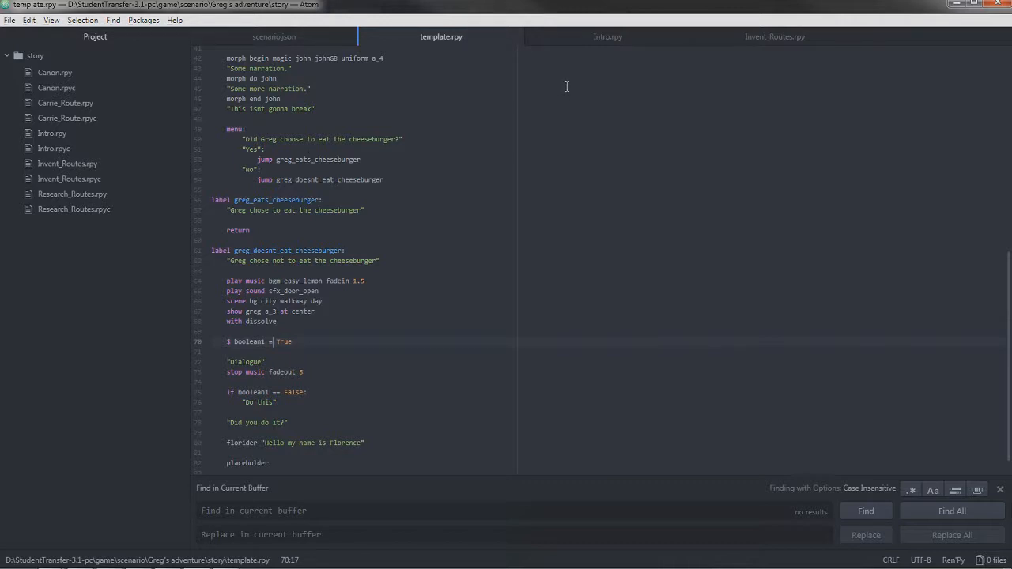
mouse_move(541, 167)
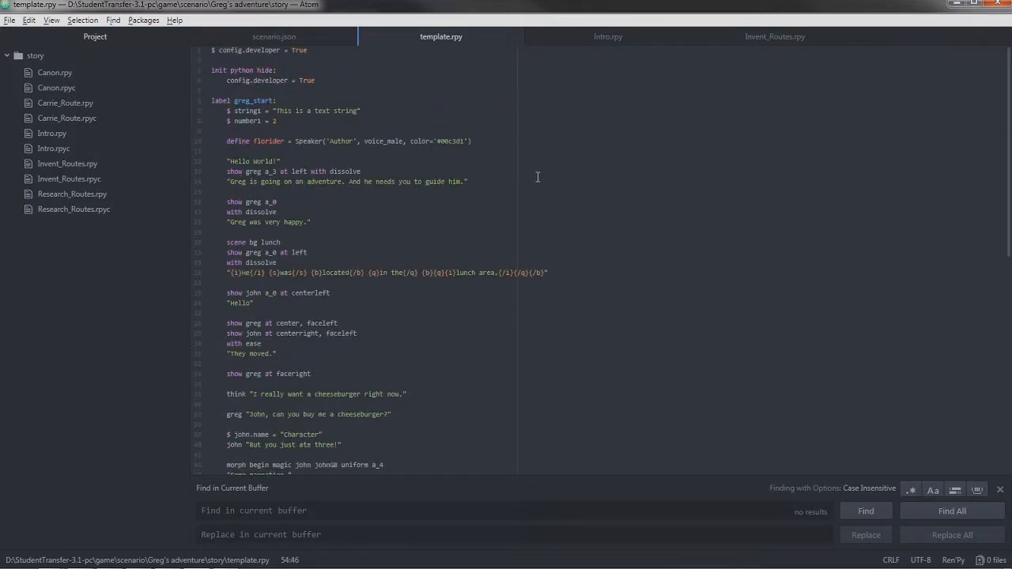
mouse_move(525, 207)
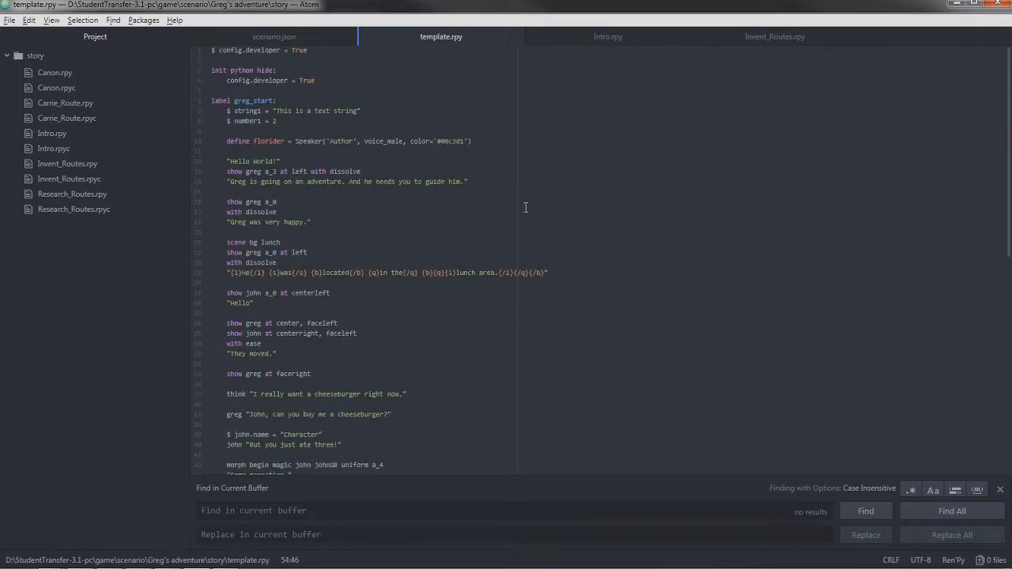
- Switch to the Intro.rpy script and scroll through it
left_click(607, 37)
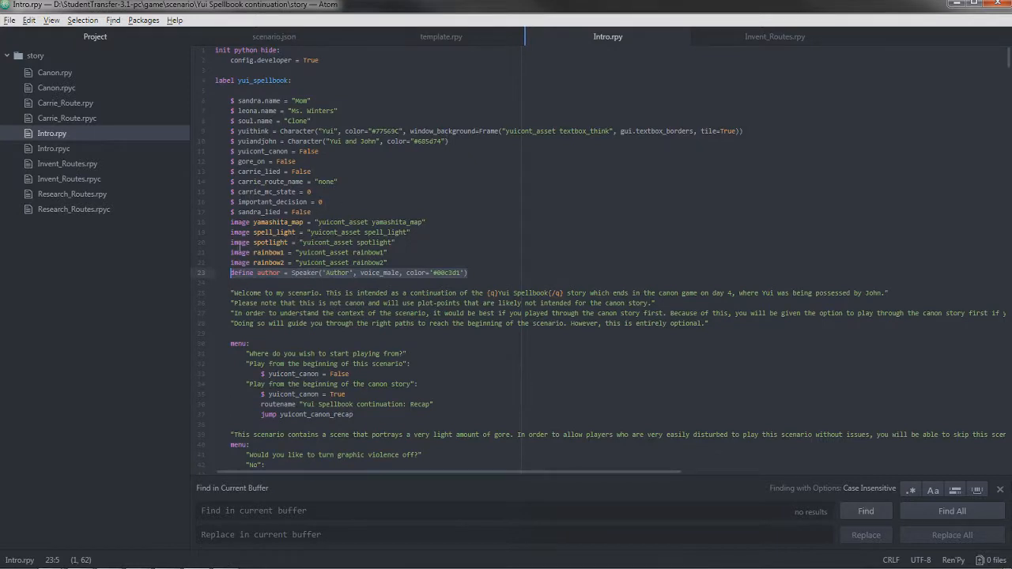
scroll("down", 3)
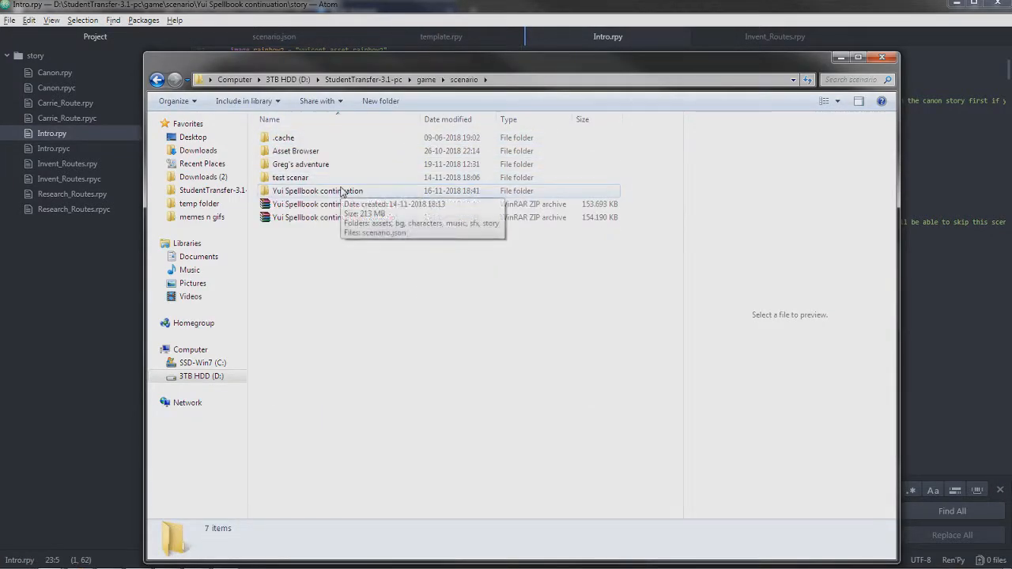
- Browse into Yui Spellbook continuation's story folder and select Carrie_Route.rpyc
double_click(316, 189)
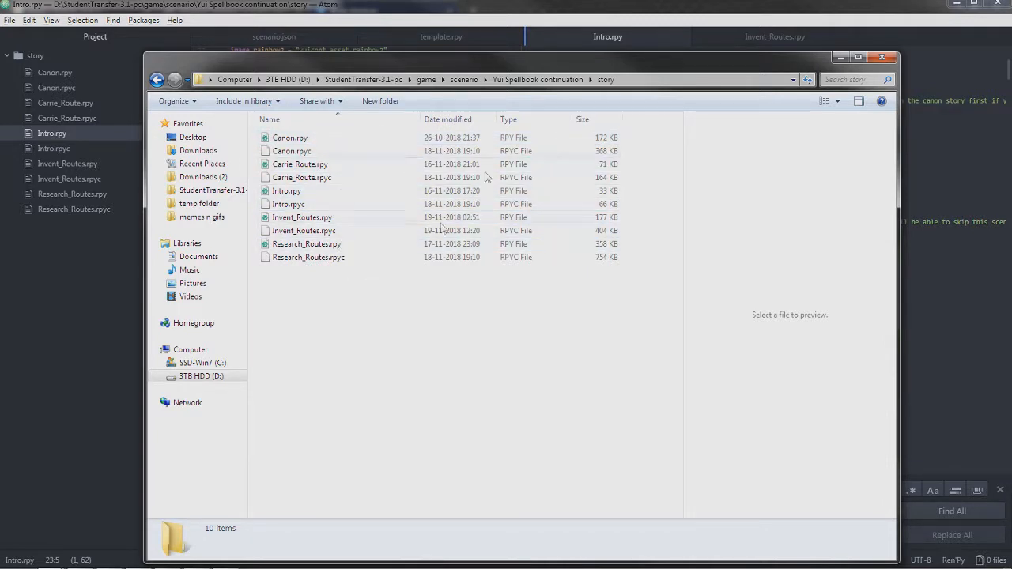
left_click(156, 79)
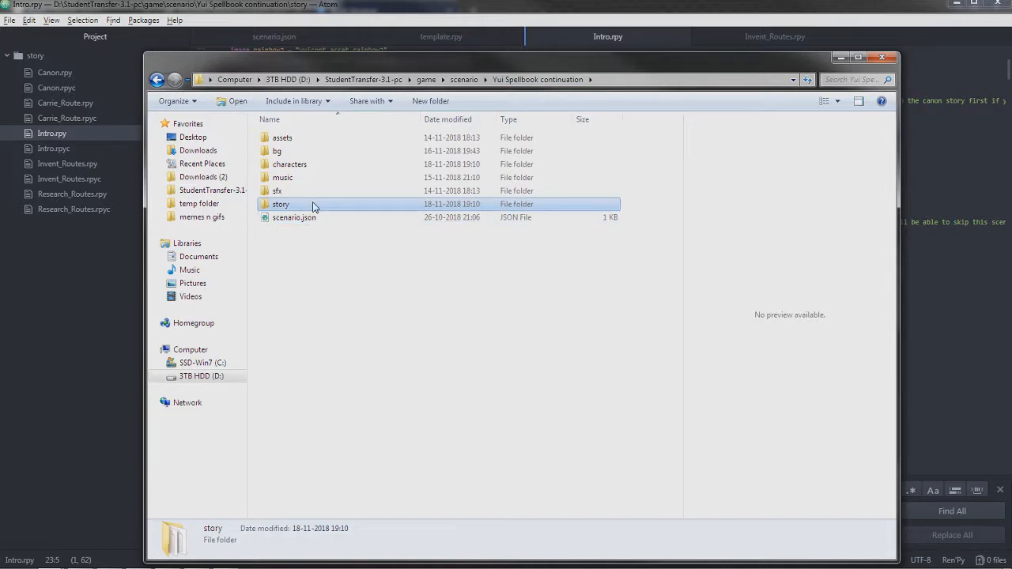
double_click(281, 204)
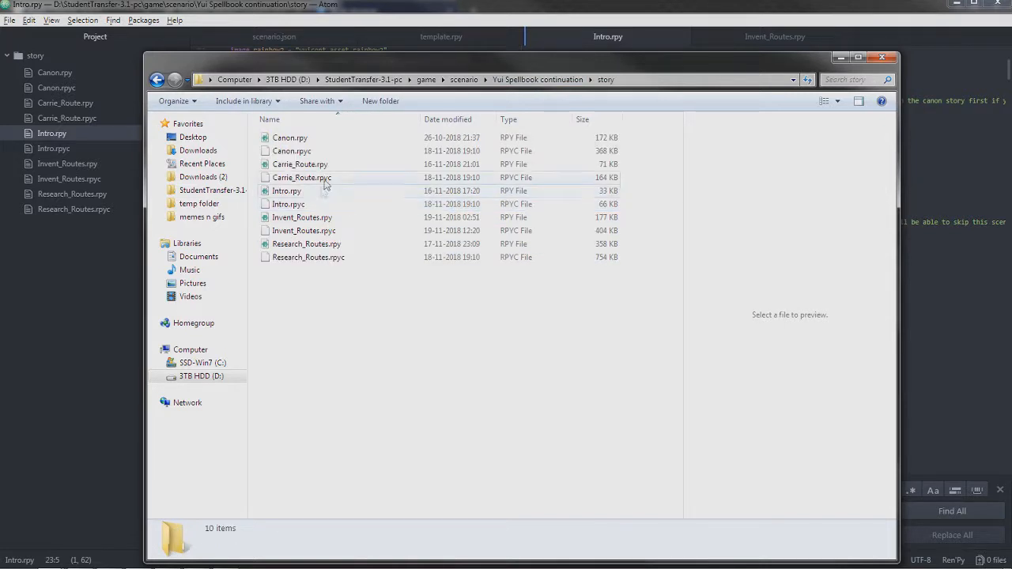
left_click(302, 177)
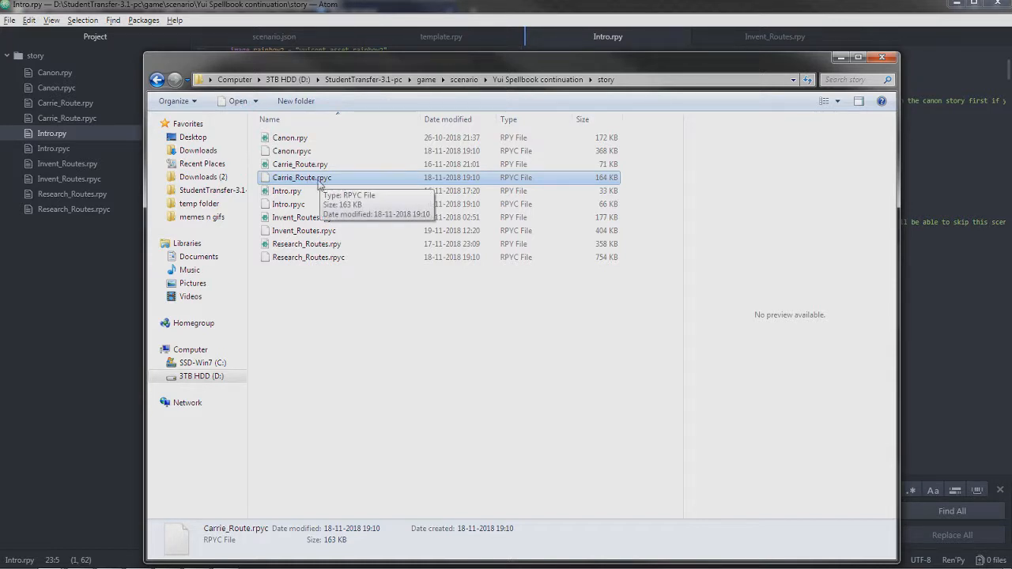
mouse_move(332, 182)
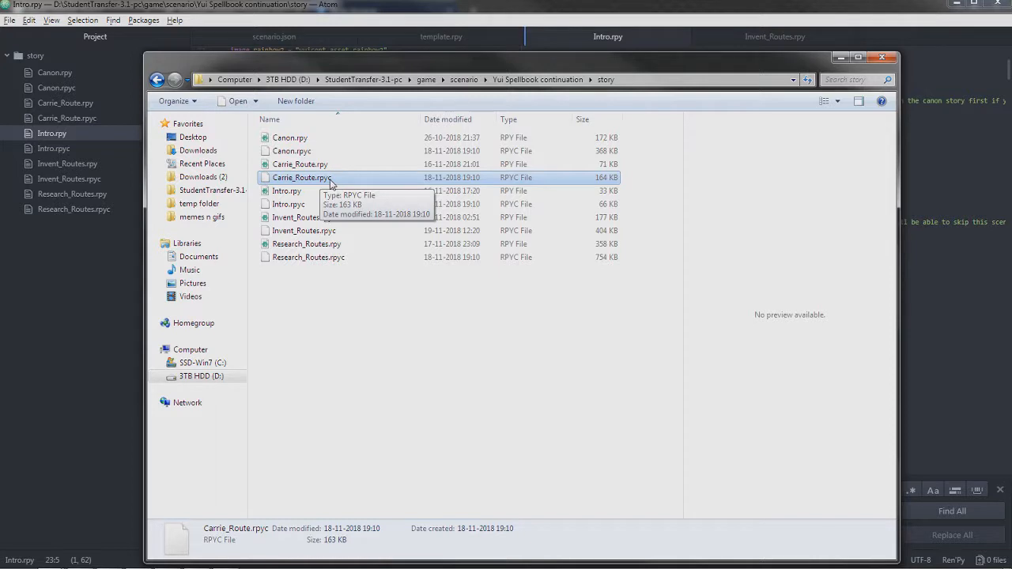
mouse_move(322, 184)
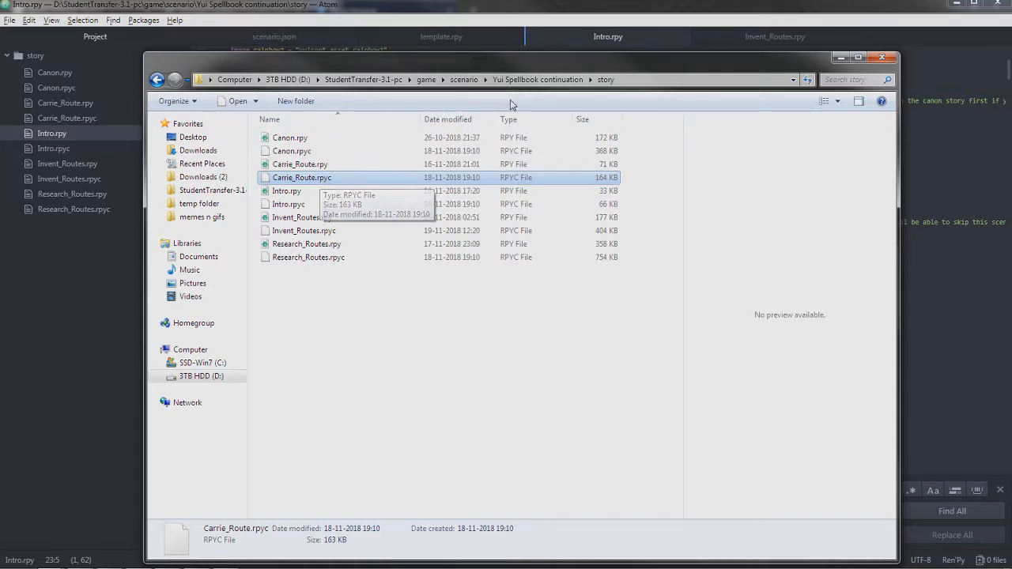
mouse_move(402, 149)
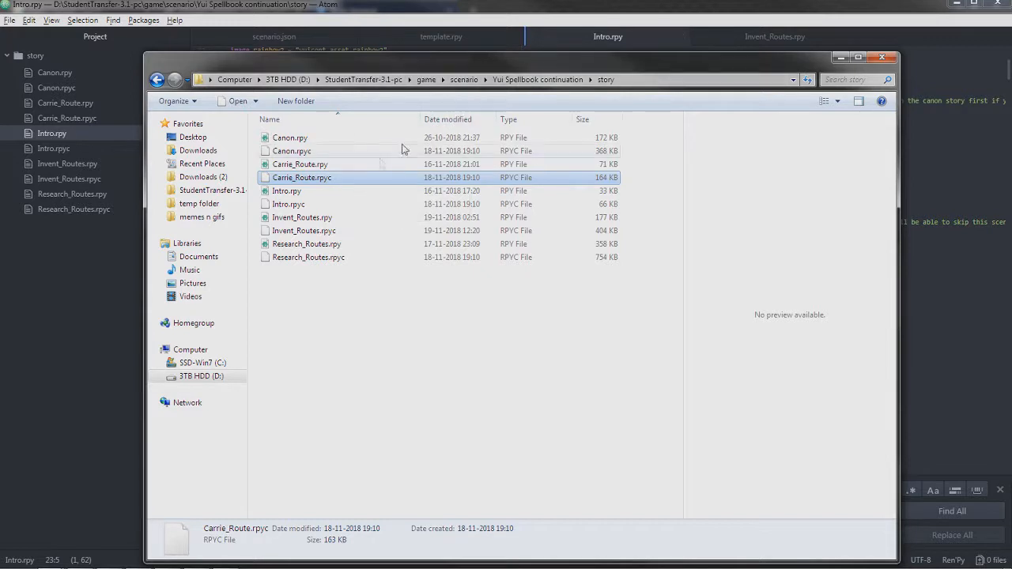
mouse_move(332, 184)
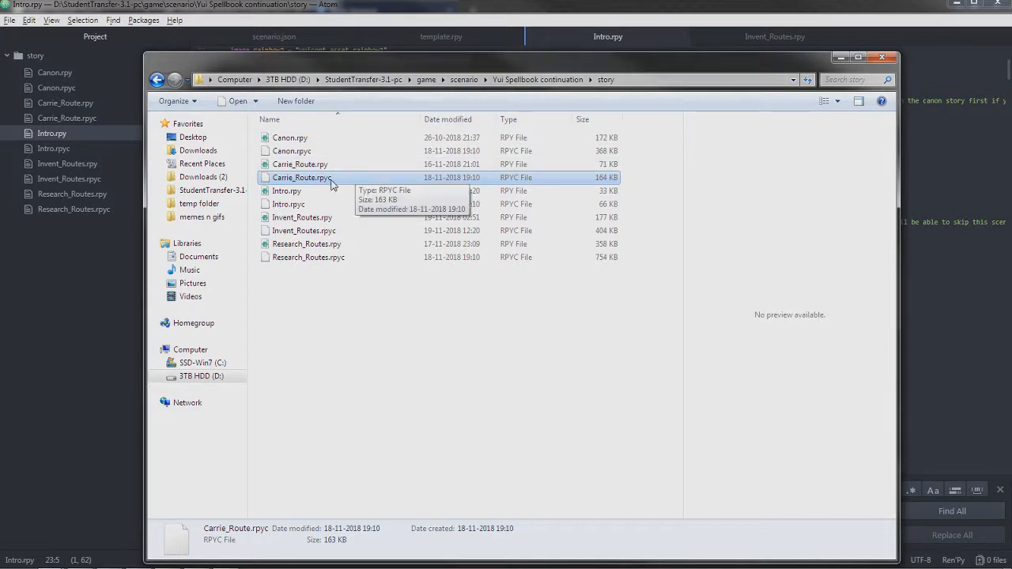
mouse_move(329, 186)
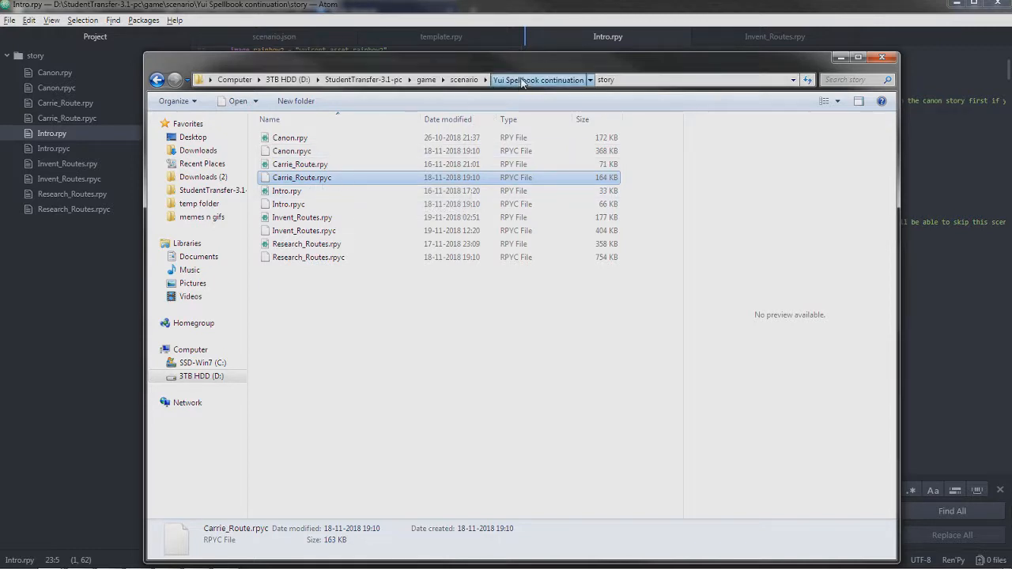
left_click(537, 79)
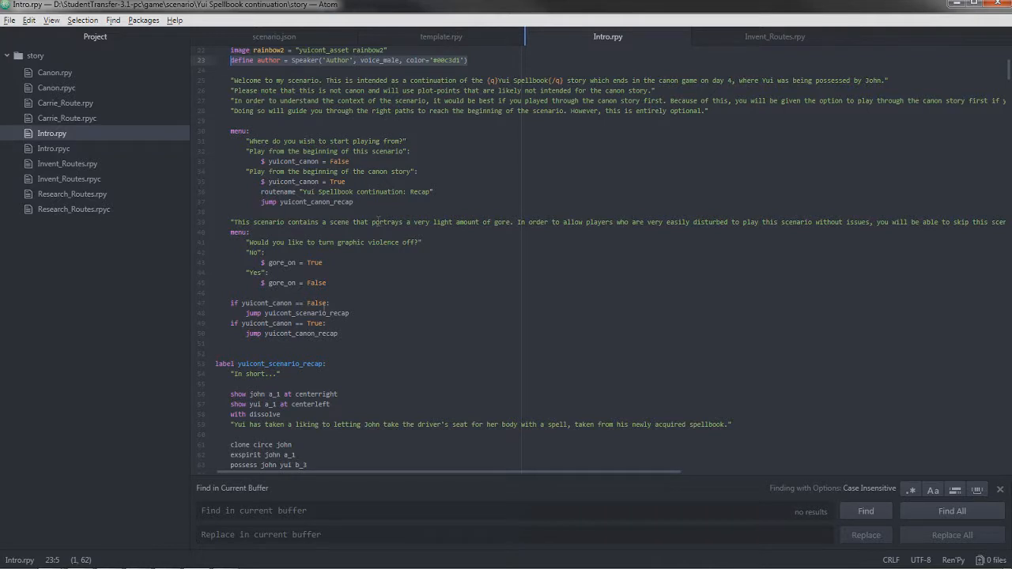
- Leave Intro.rpy and return to the Greg's adventure template.rpy script
scroll("down", 3)
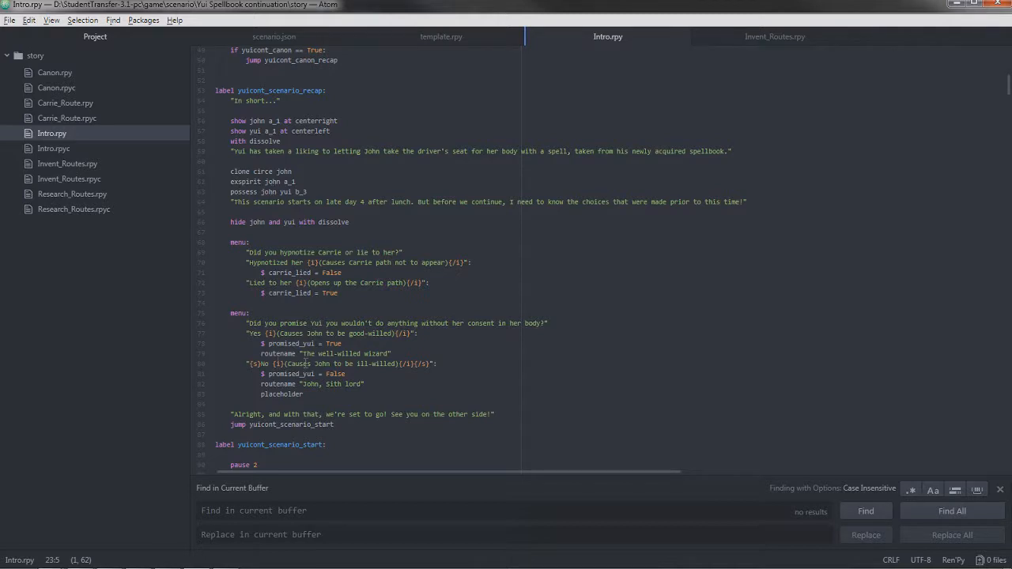
left_click(440, 36)
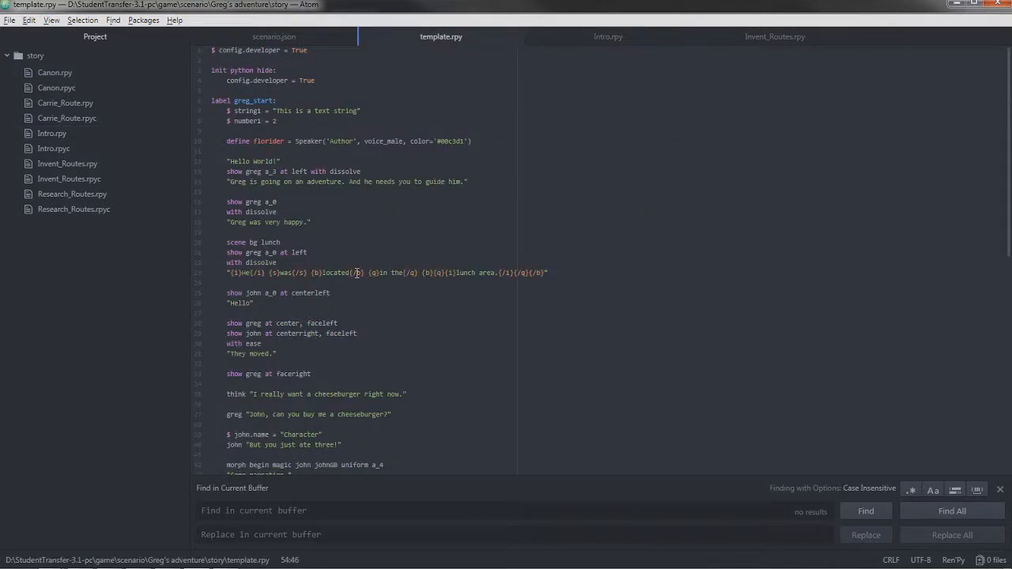